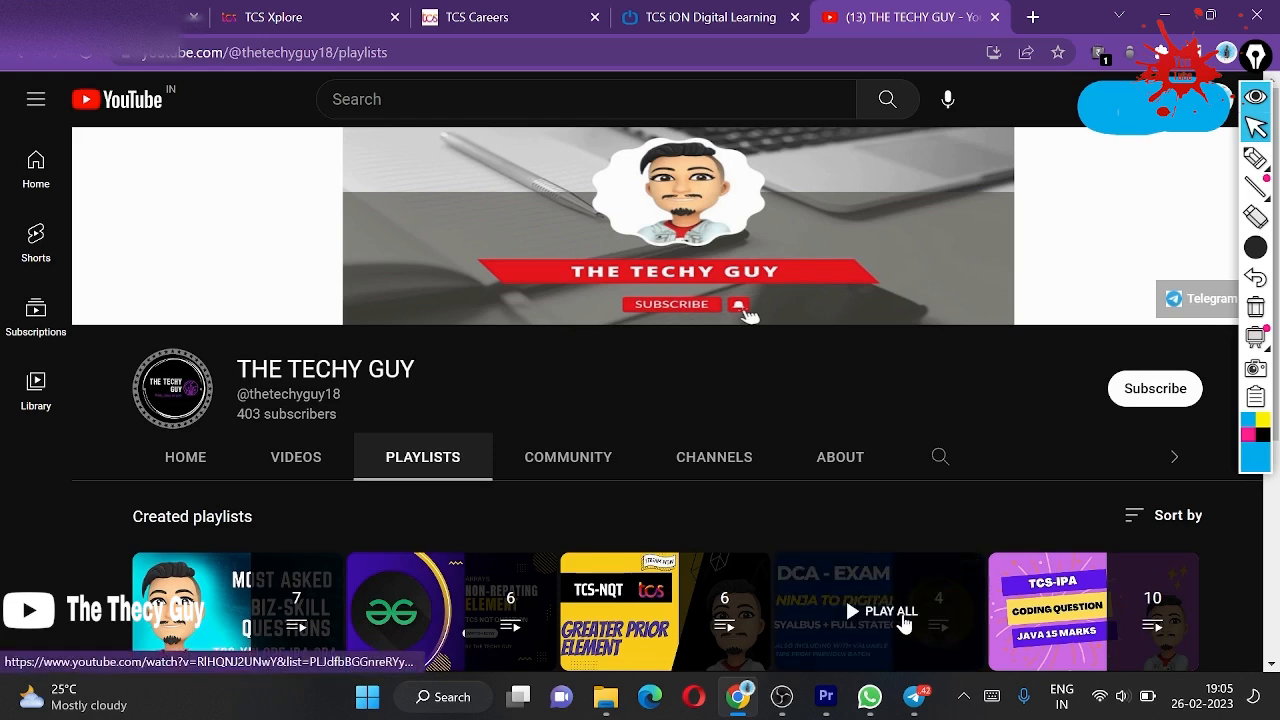
Close the Telegram group chat and bring up the 'Upgrade your Ninja offer to Digital' announcement
{"action": "left_click", "coordinate": [908, 696]}
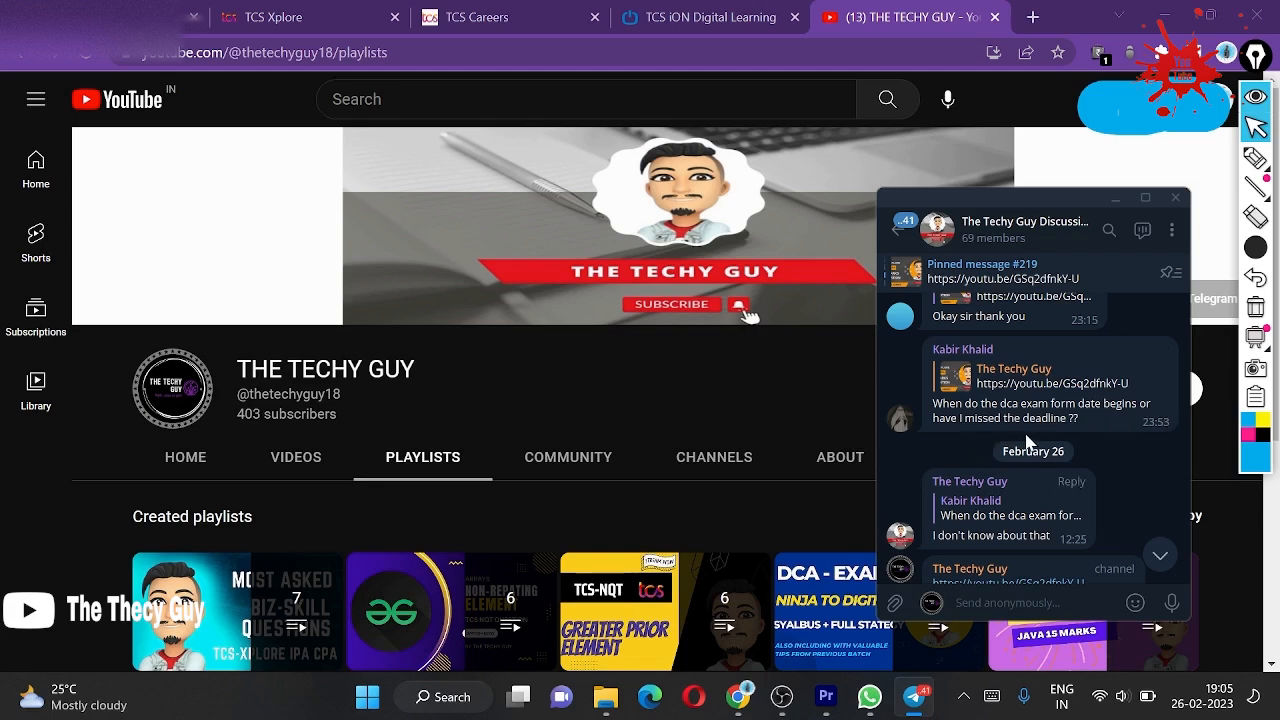
{"action": "mouse_move", "coordinate": [1114, 220]}
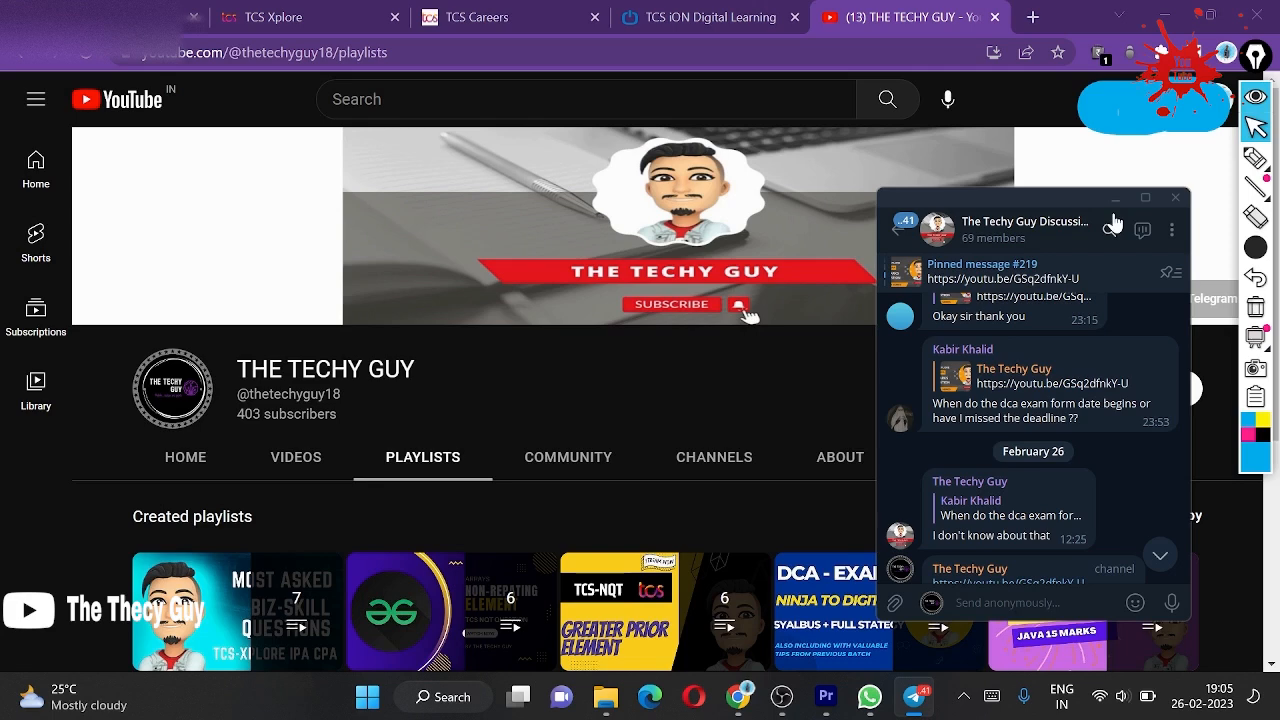
{"action": "left_click", "coordinate": [1176, 198]}
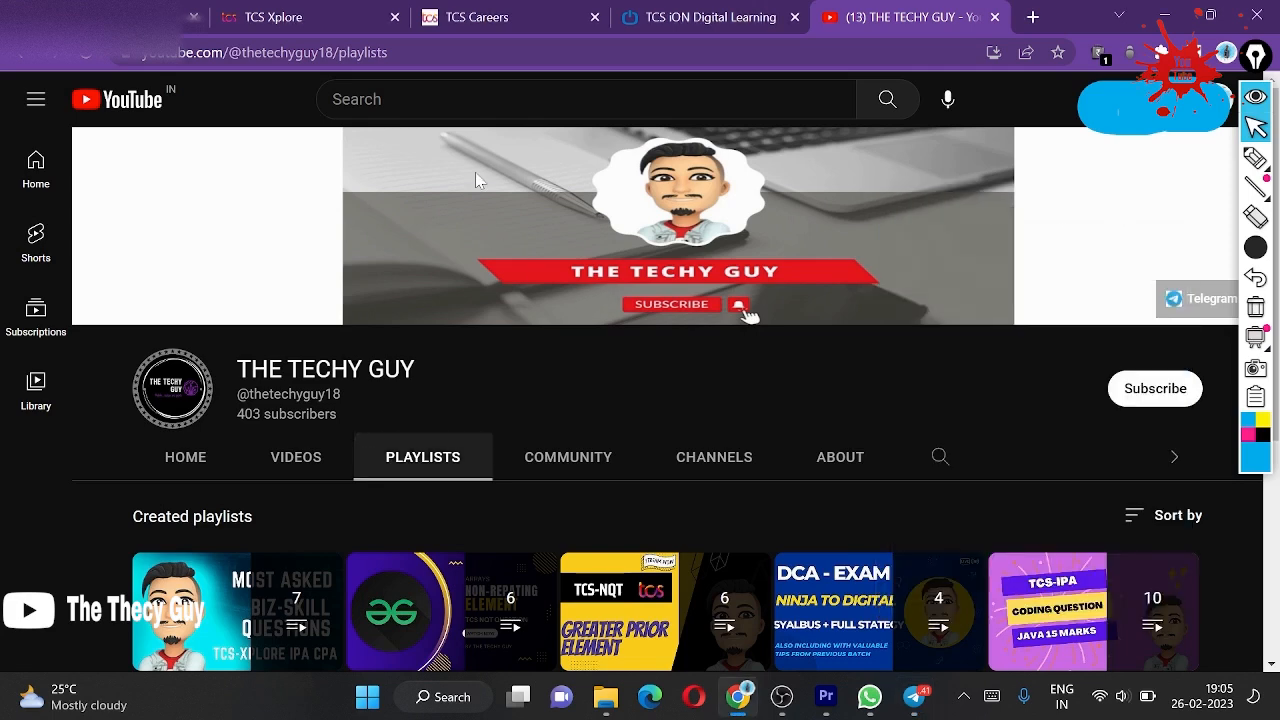
{"action": "left_click", "coordinate": [708, 16]}
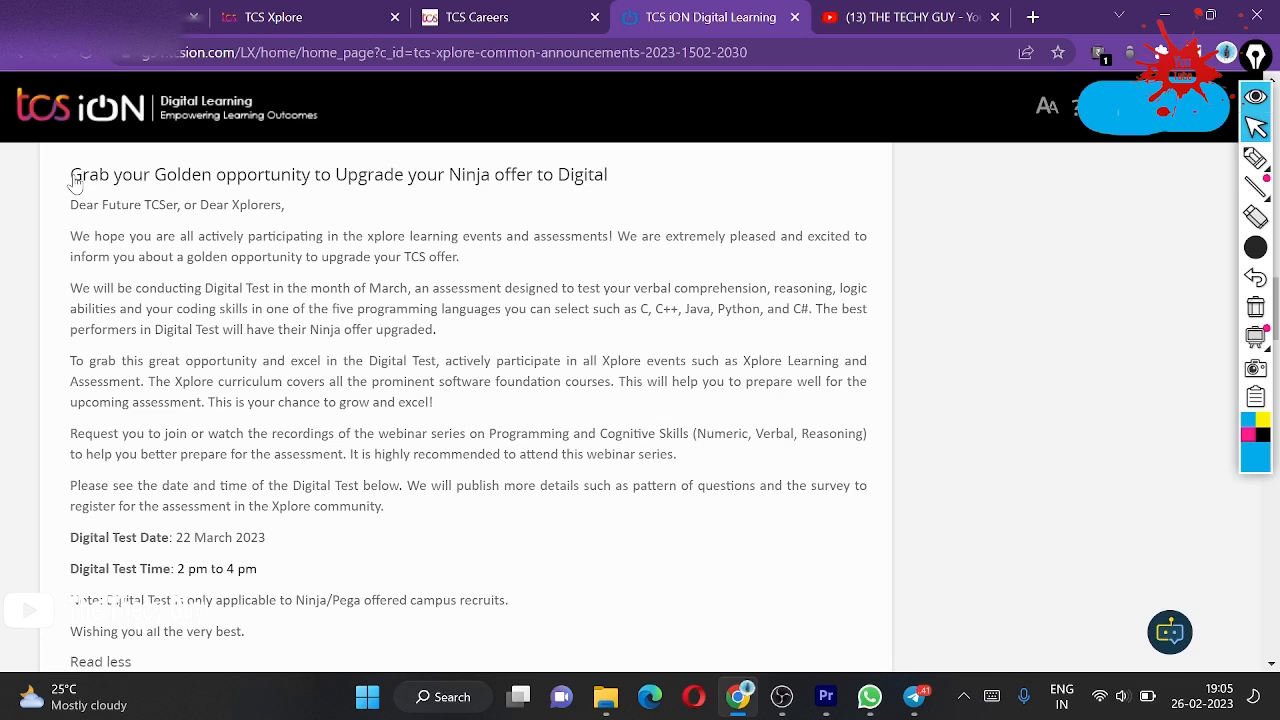
{"action": "mouse_move", "coordinate": [360, 204]}
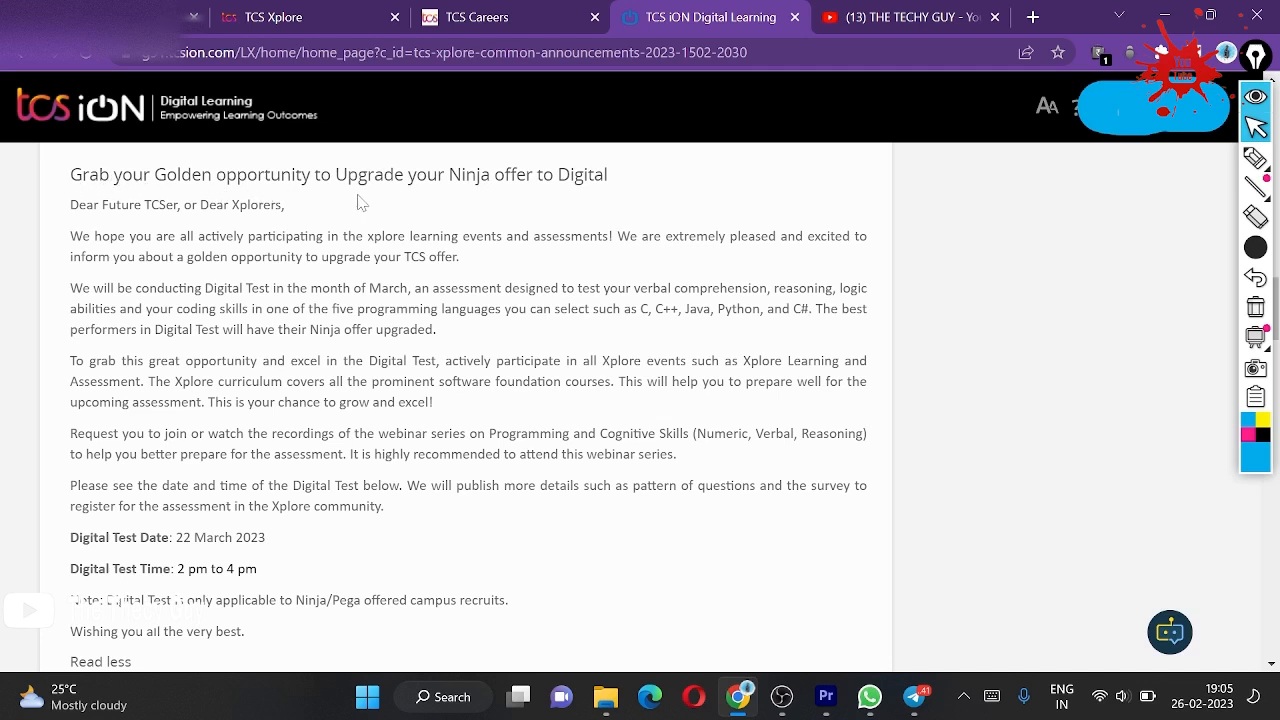
{"action": "mouse_move", "coordinate": [568, 212]}
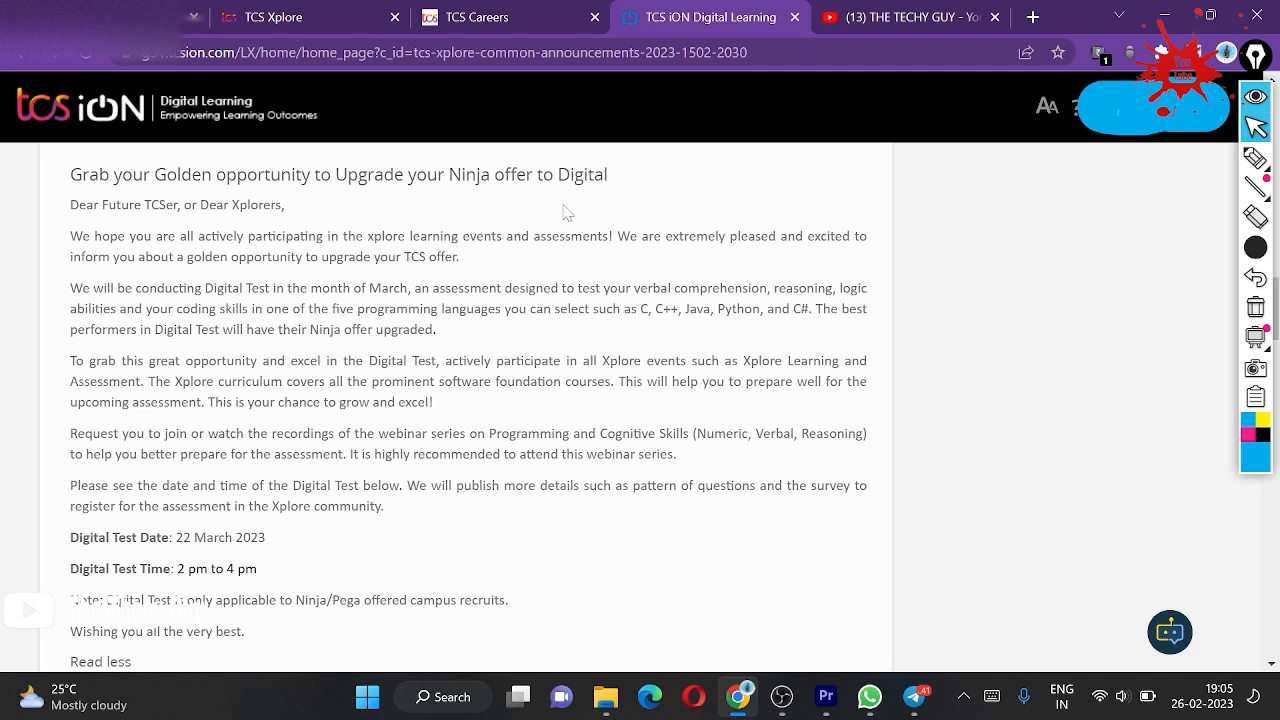
{"action": "mouse_move", "coordinate": [580, 340]}
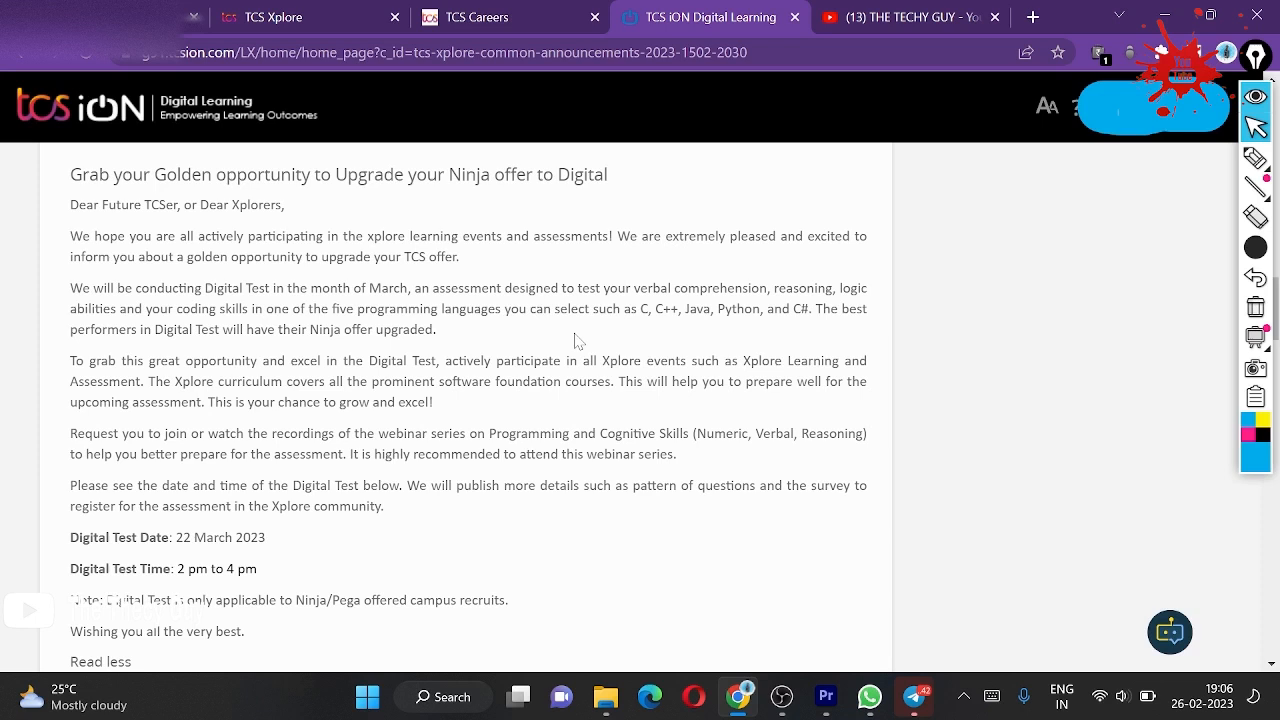
{"action": "left_click_drag", "start_coordinate": [284, 288], "coordinate": [340, 288]}
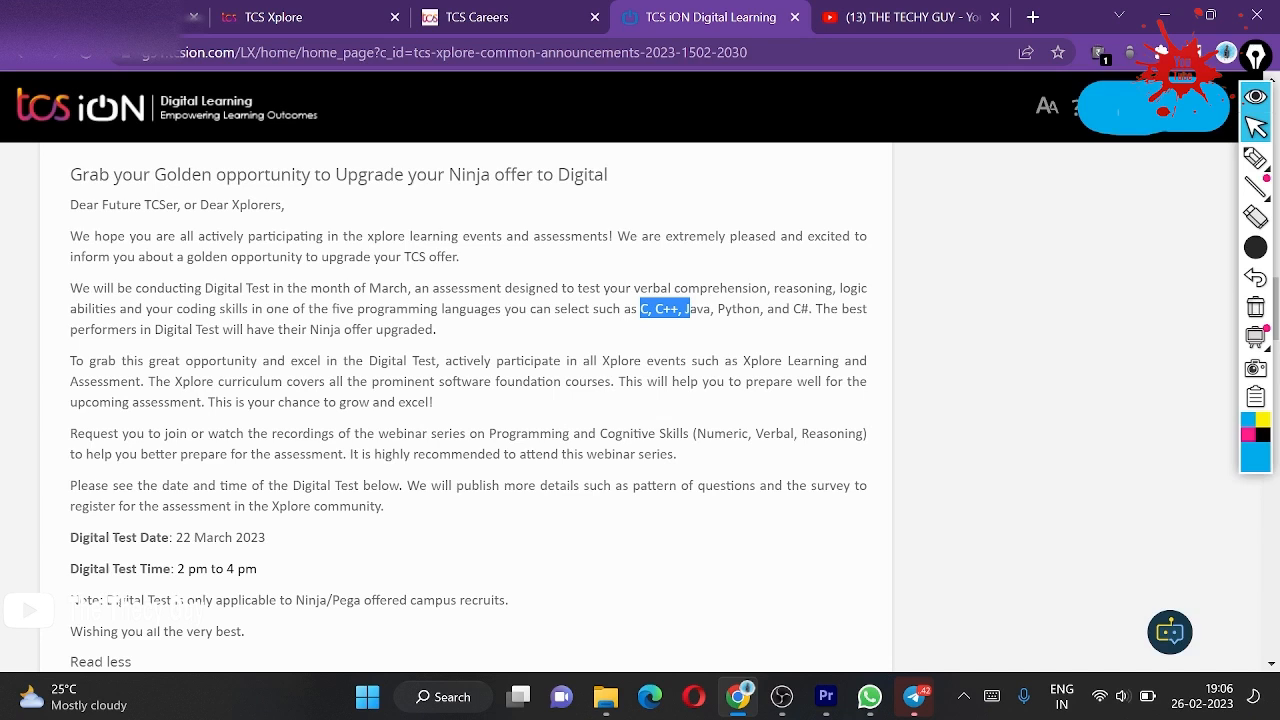
{"action": "left_click_drag", "start_coordinate": [636, 308], "coordinate": [816, 308]}
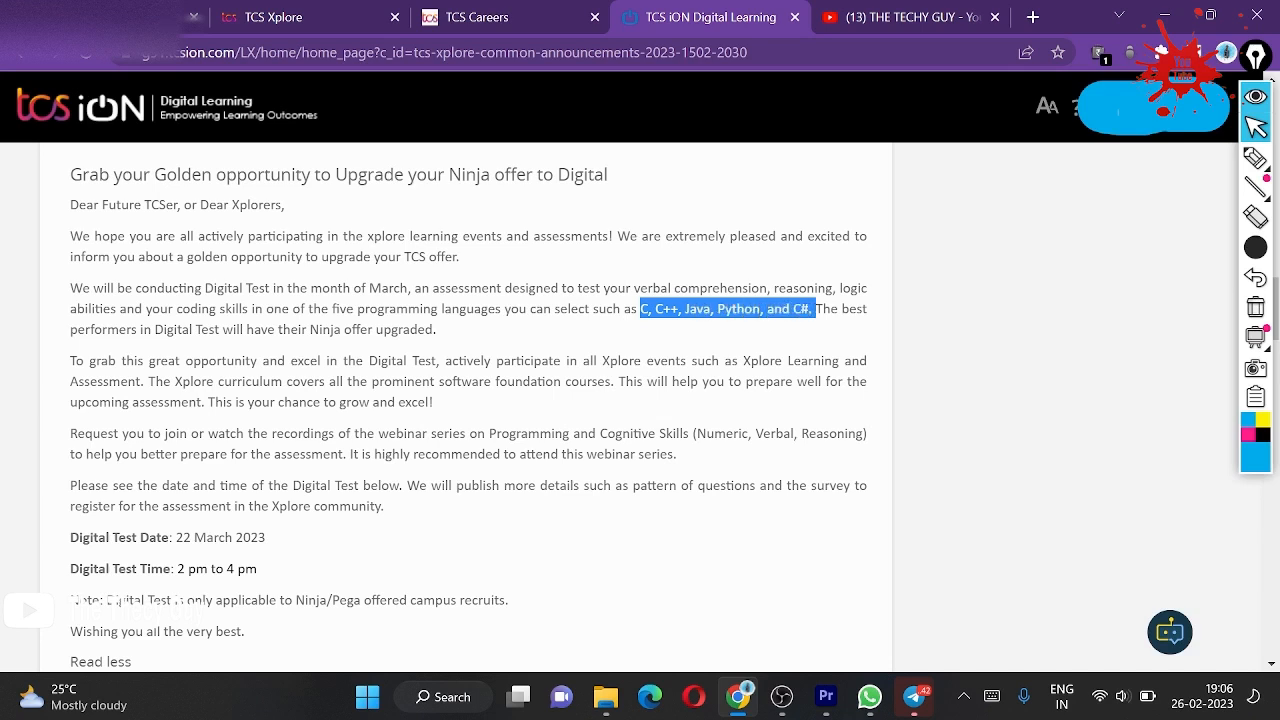
{"action": "mouse_move", "coordinate": [808, 348]}
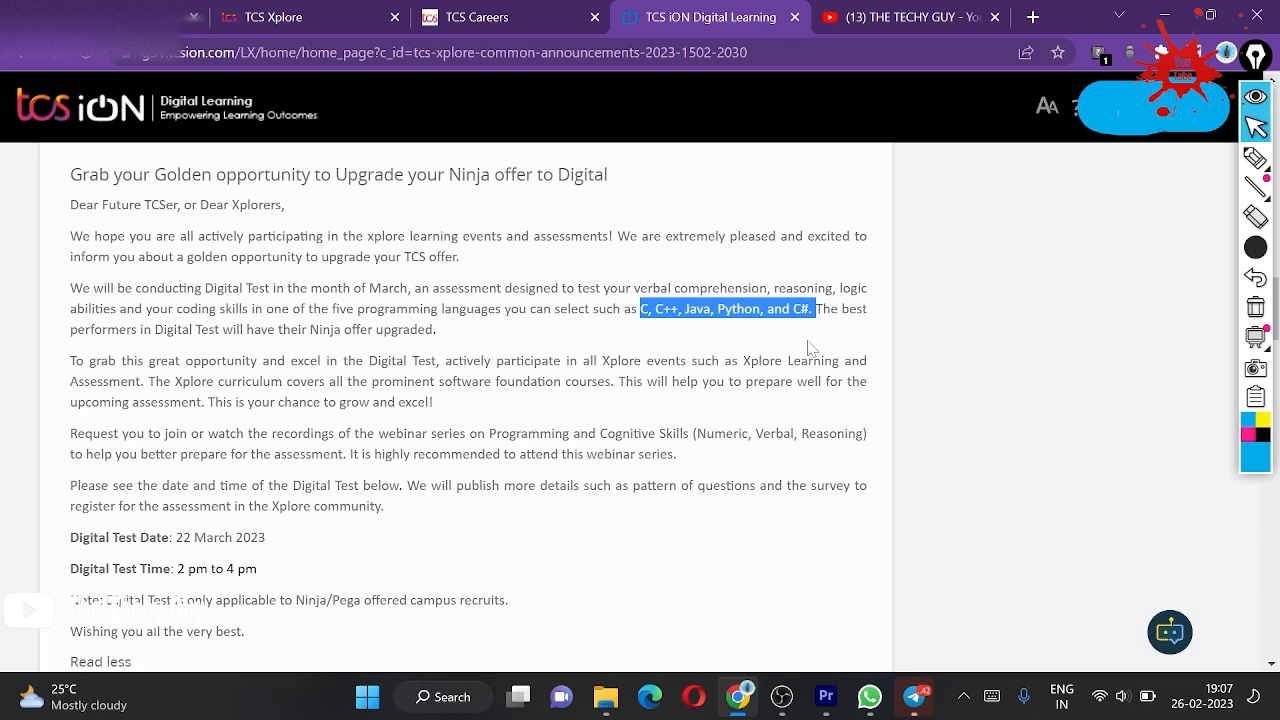
{"action": "left_click", "coordinate": [808, 348]}
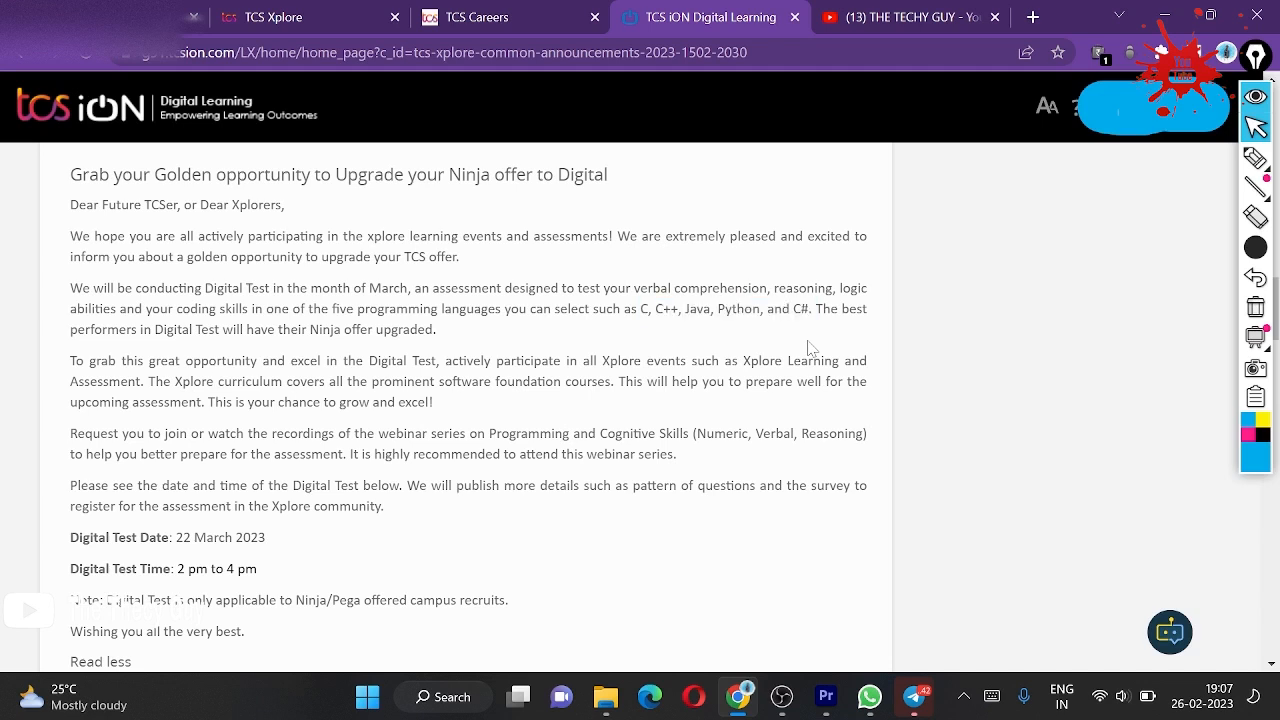
{"action": "mouse_move", "coordinate": [626, 270]}
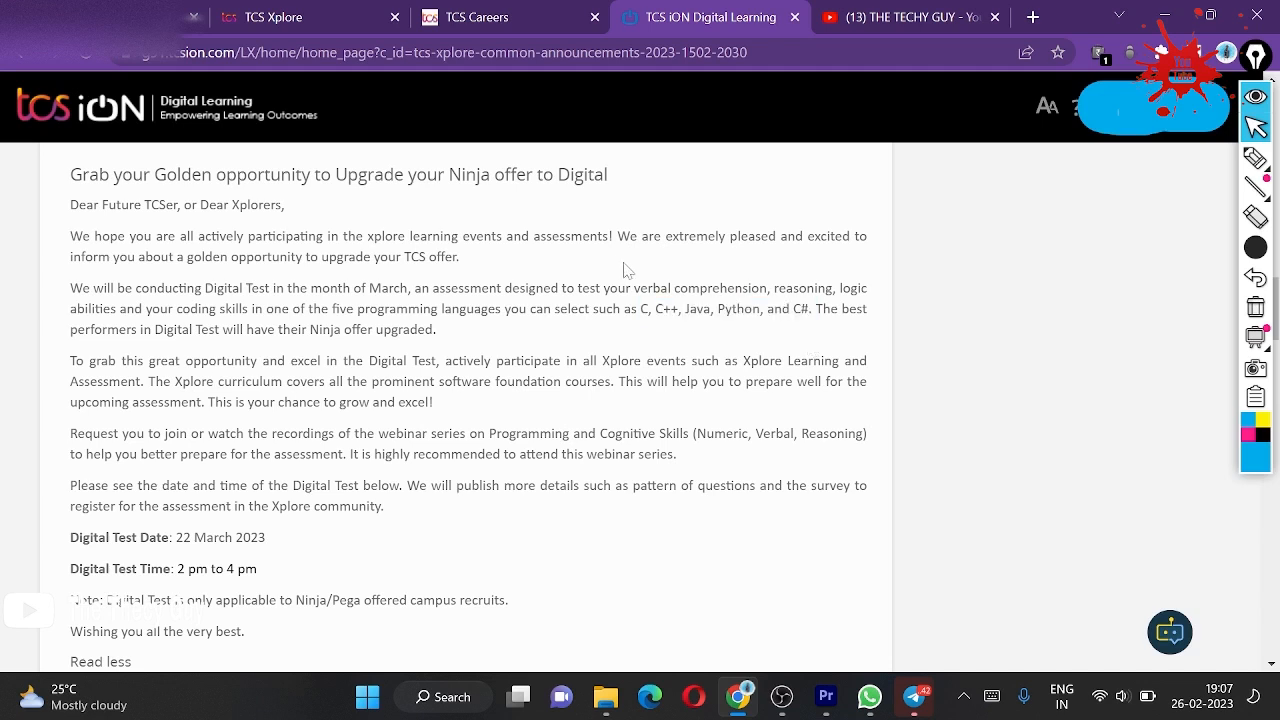
{"action": "left_click_drag", "start_coordinate": [630, 288], "coordinate": [790, 288]}
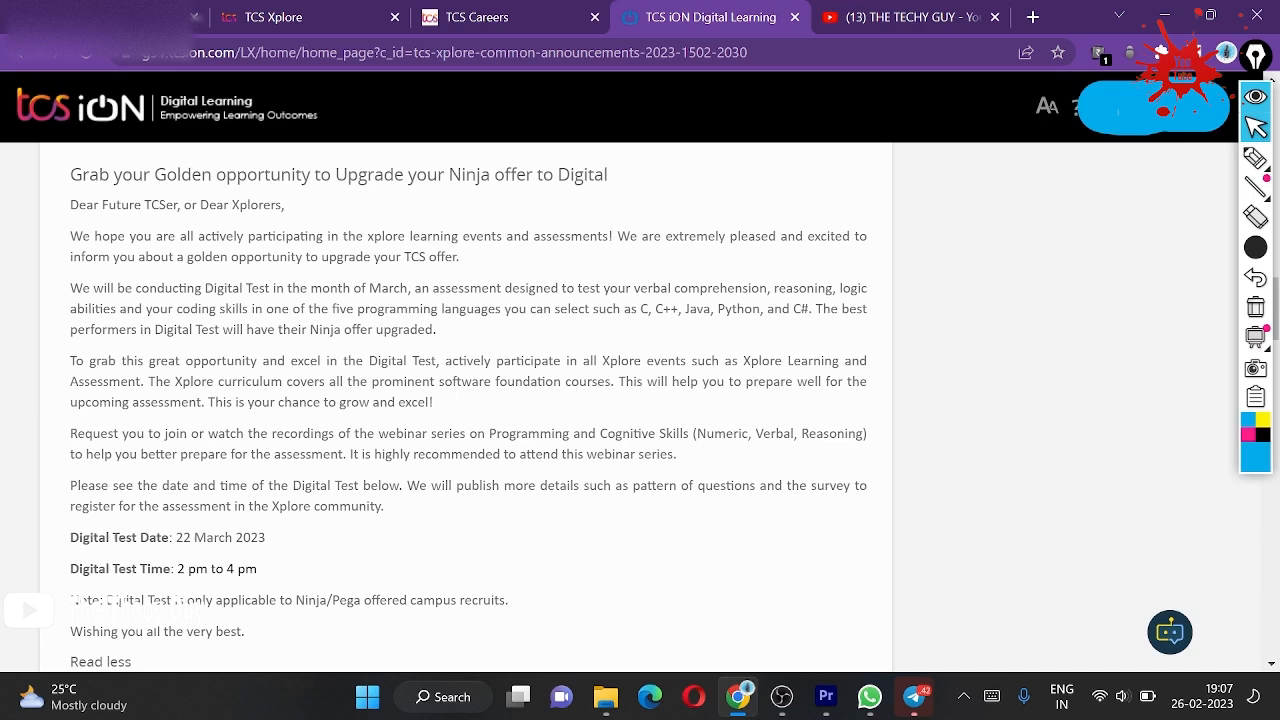
{"action": "left_click_drag", "start_coordinate": [76, 308], "coordinate": [248, 308]}
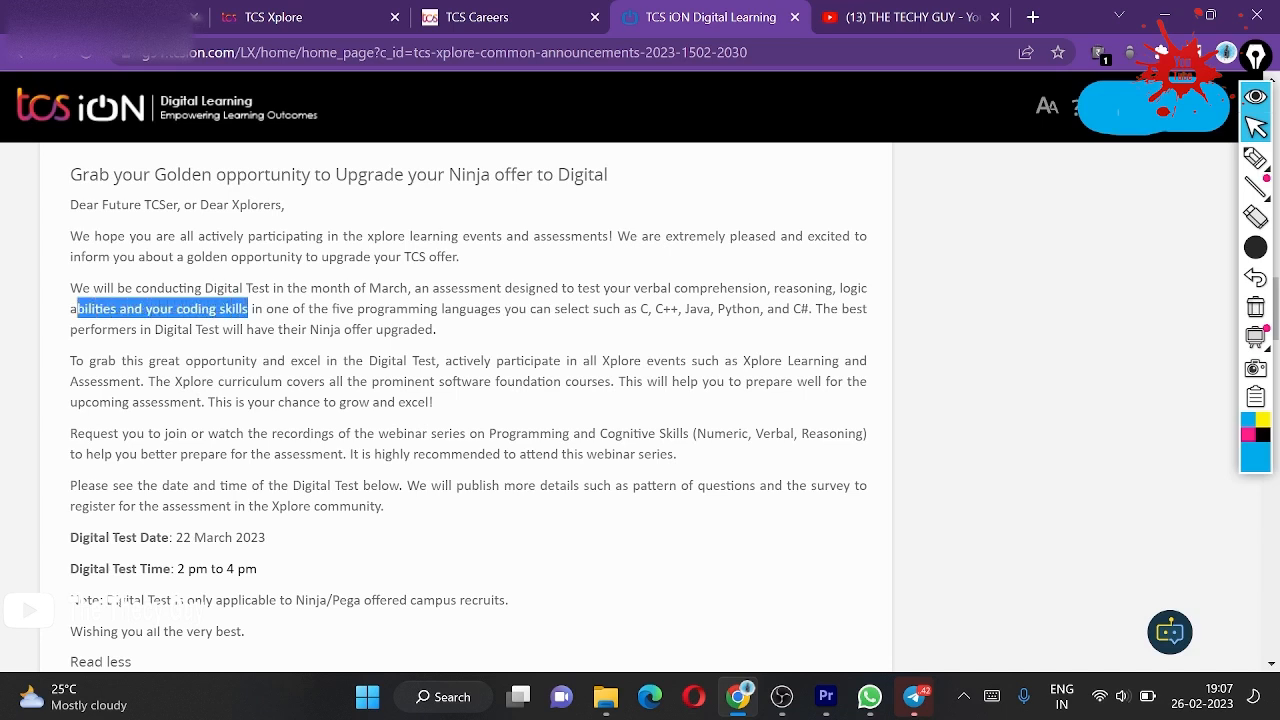
{"action": "left_click", "coordinate": [138, 378]}
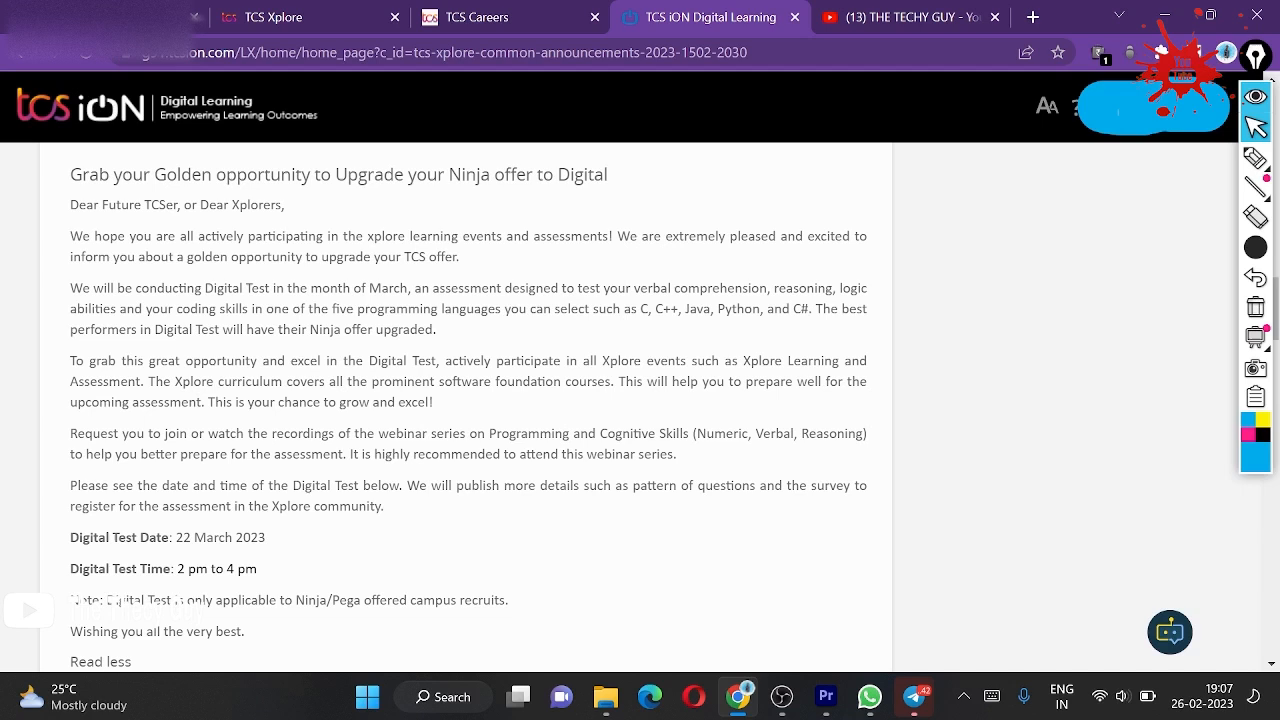
{"action": "mouse_move", "coordinate": [444, 344]}
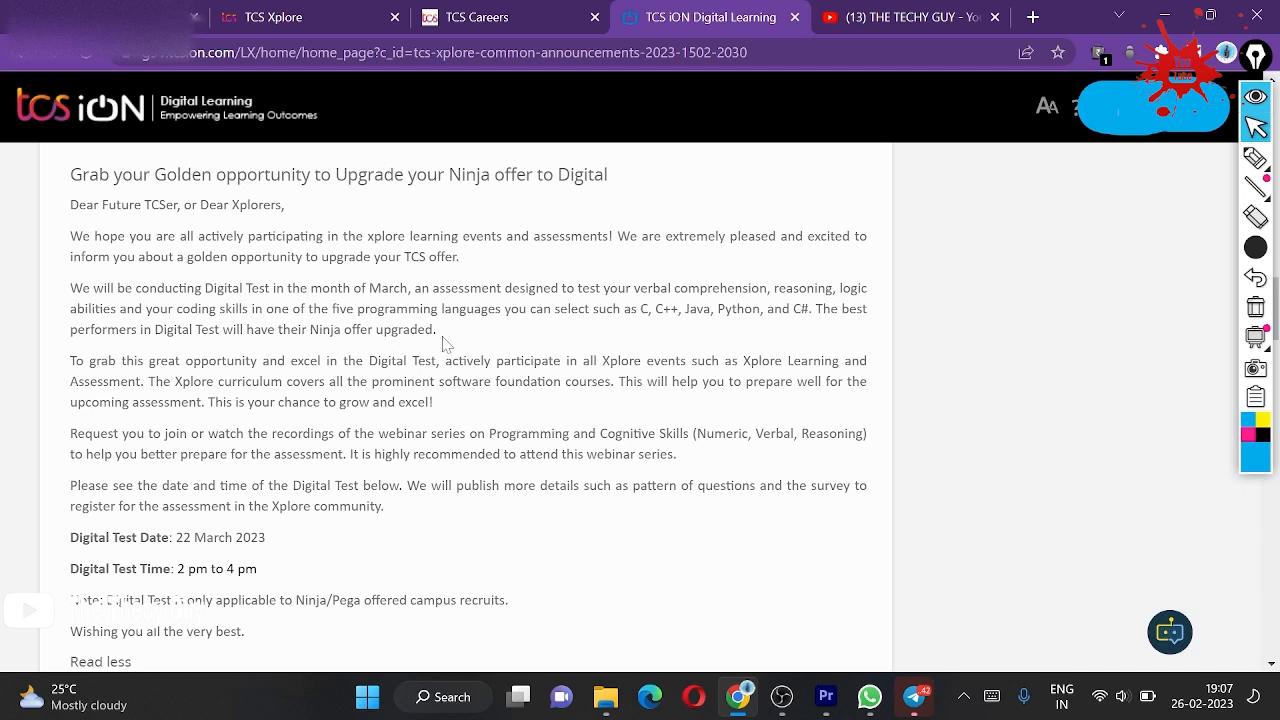
{"action": "mouse_move", "coordinate": [452, 346]}
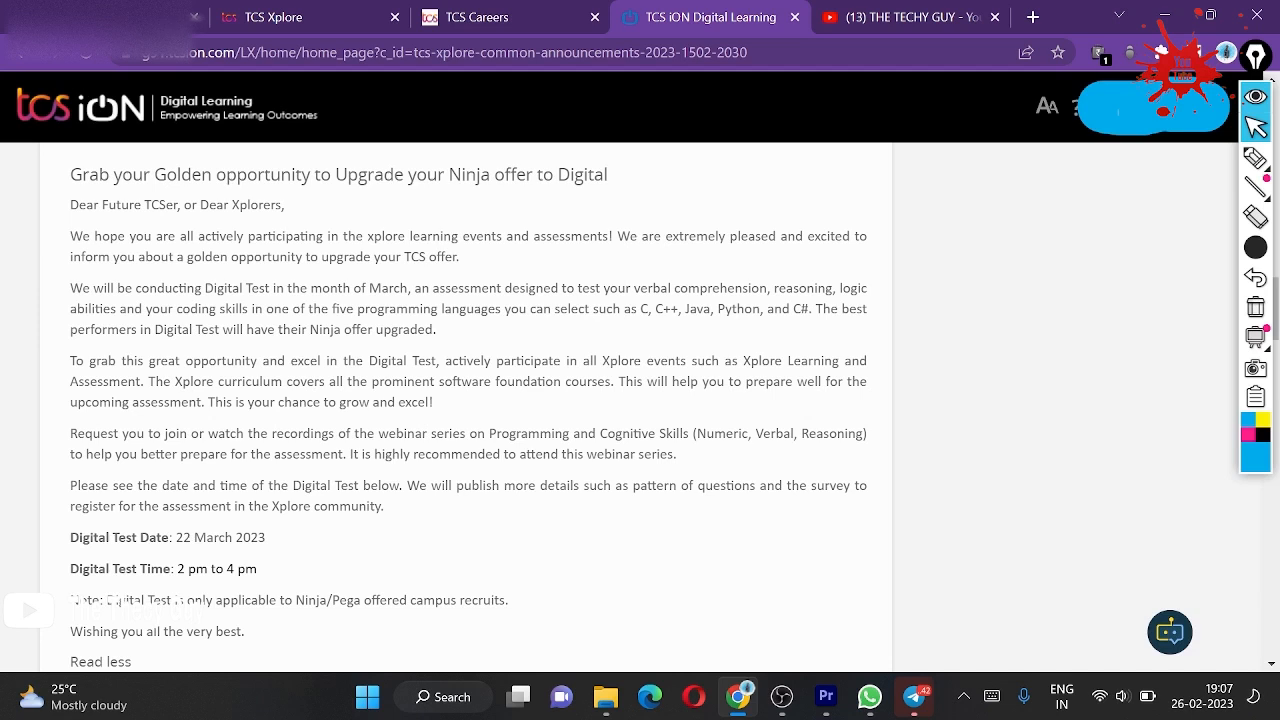
{"action": "mouse_move", "coordinate": [632, 412]}
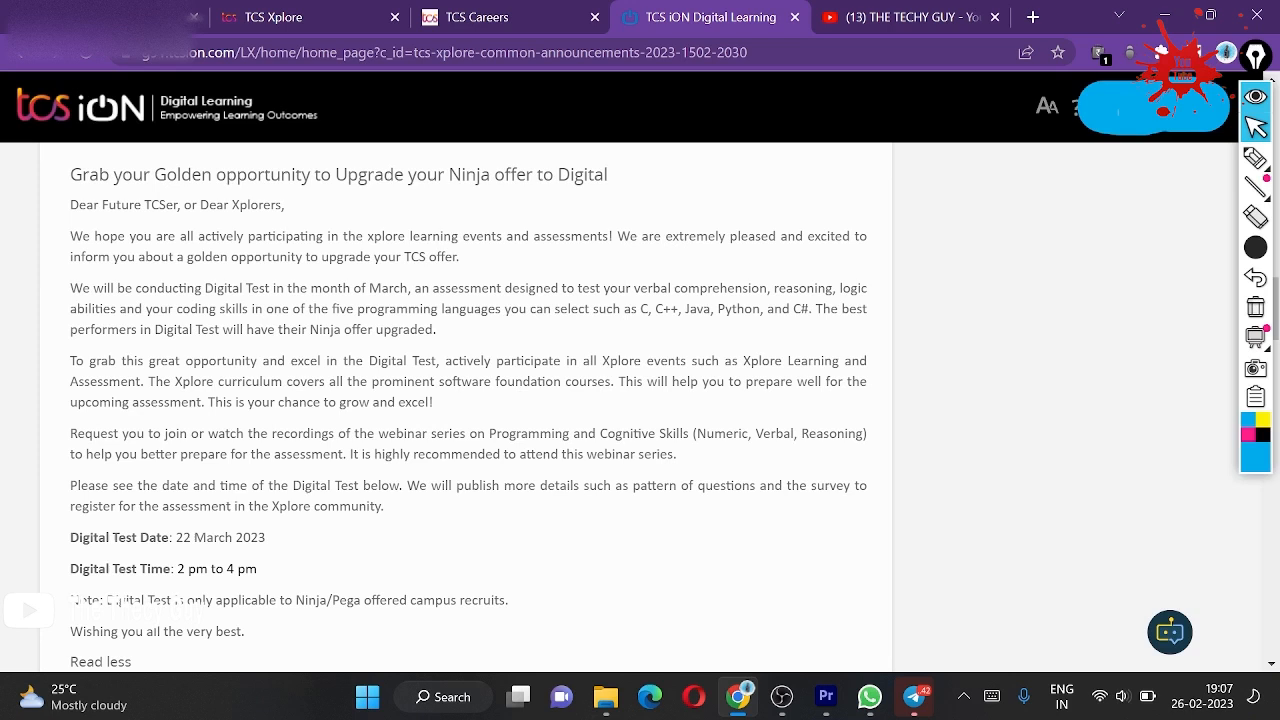
{"action": "mouse_move", "coordinate": [456, 408]}
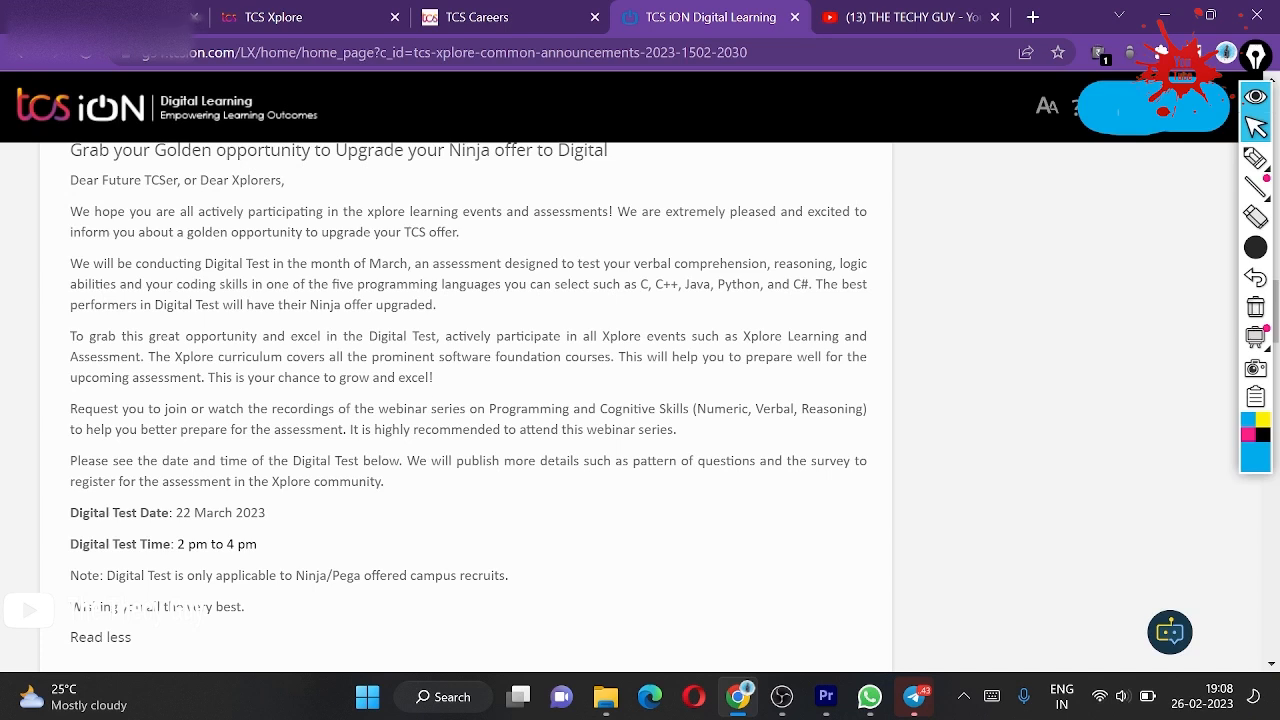
{"action": "left_click_drag", "start_coordinate": [632, 284], "coordinate": [814, 284]}
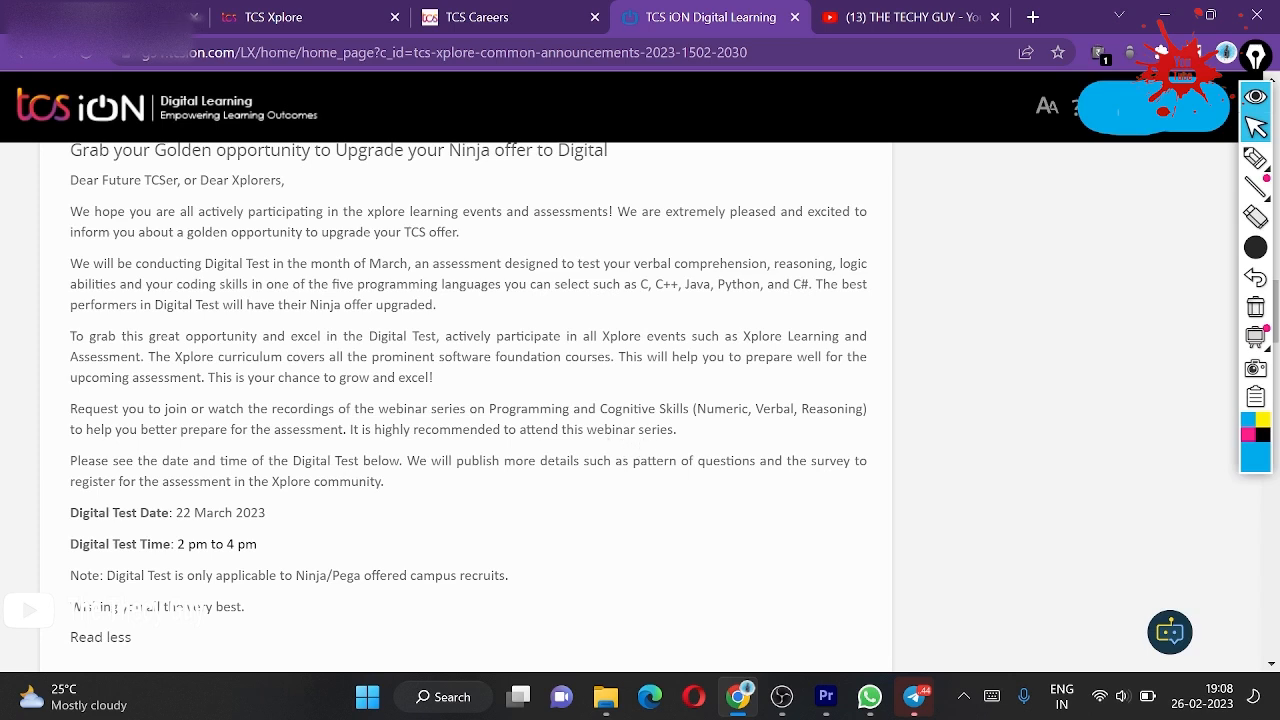
{"action": "mouse_move", "coordinate": [690, 436]}
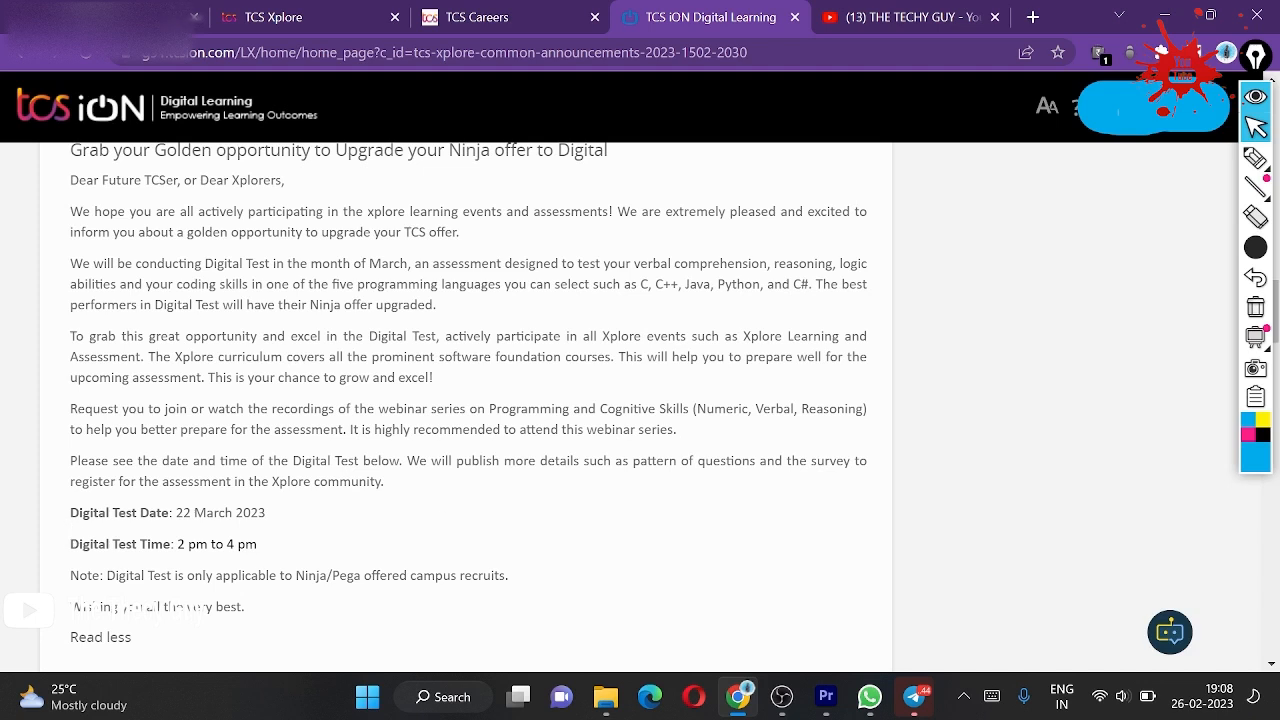
{"action": "mouse_move", "coordinate": [430, 480]}
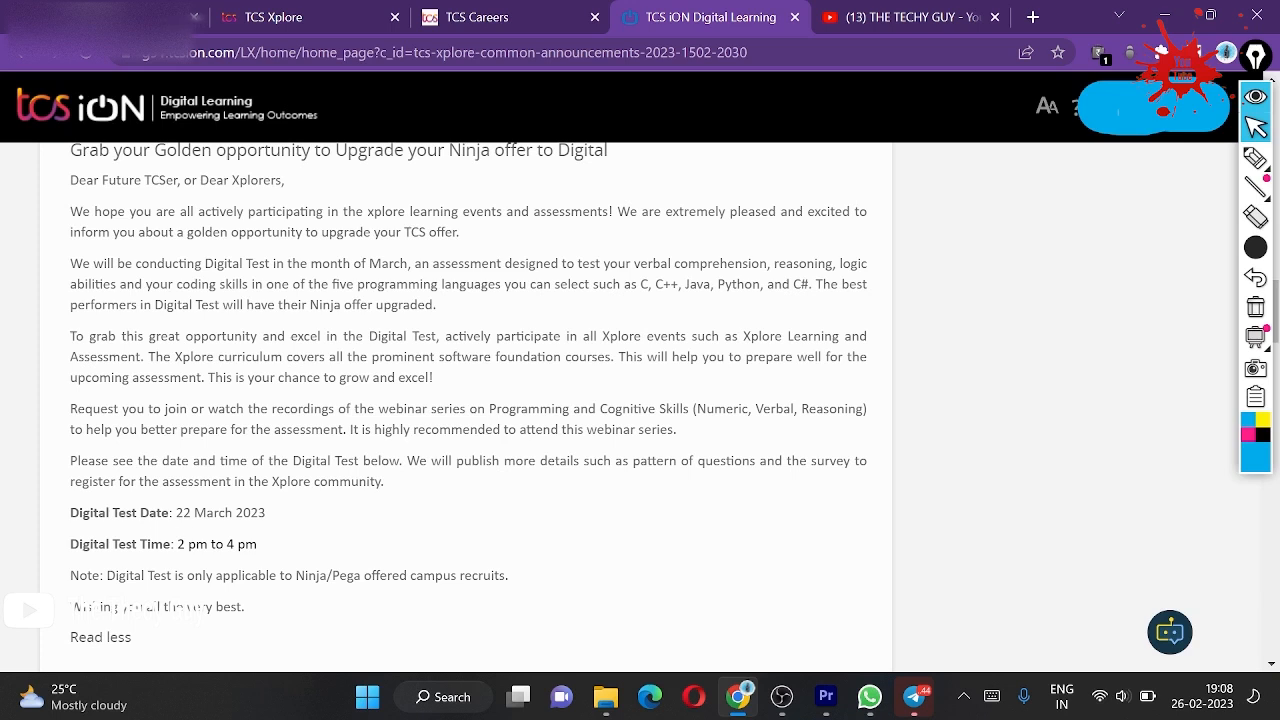
Highlight the Digital Test date 22 March 2023, then switch to THE TECHY GUY's YouTube channel
{"action": "left_click_drag", "start_coordinate": [174, 512], "coordinate": [268, 512]}
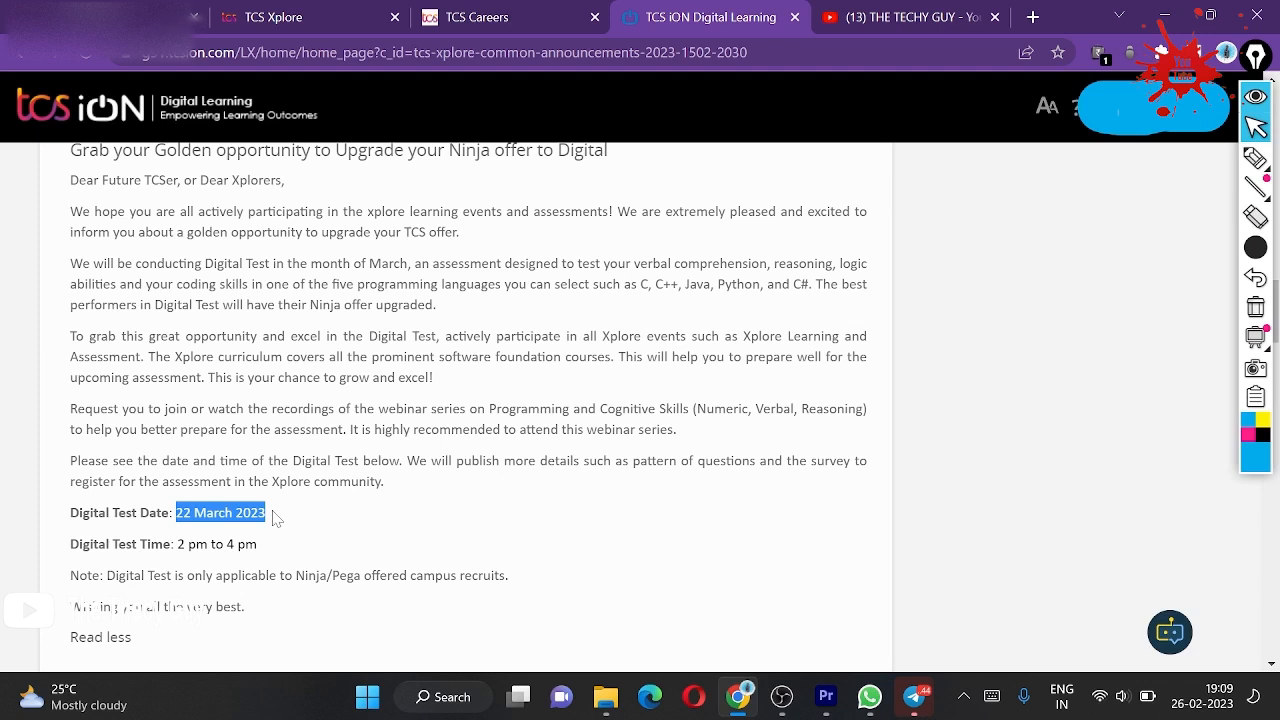
{"action": "mouse_move", "coordinate": [278, 518]}
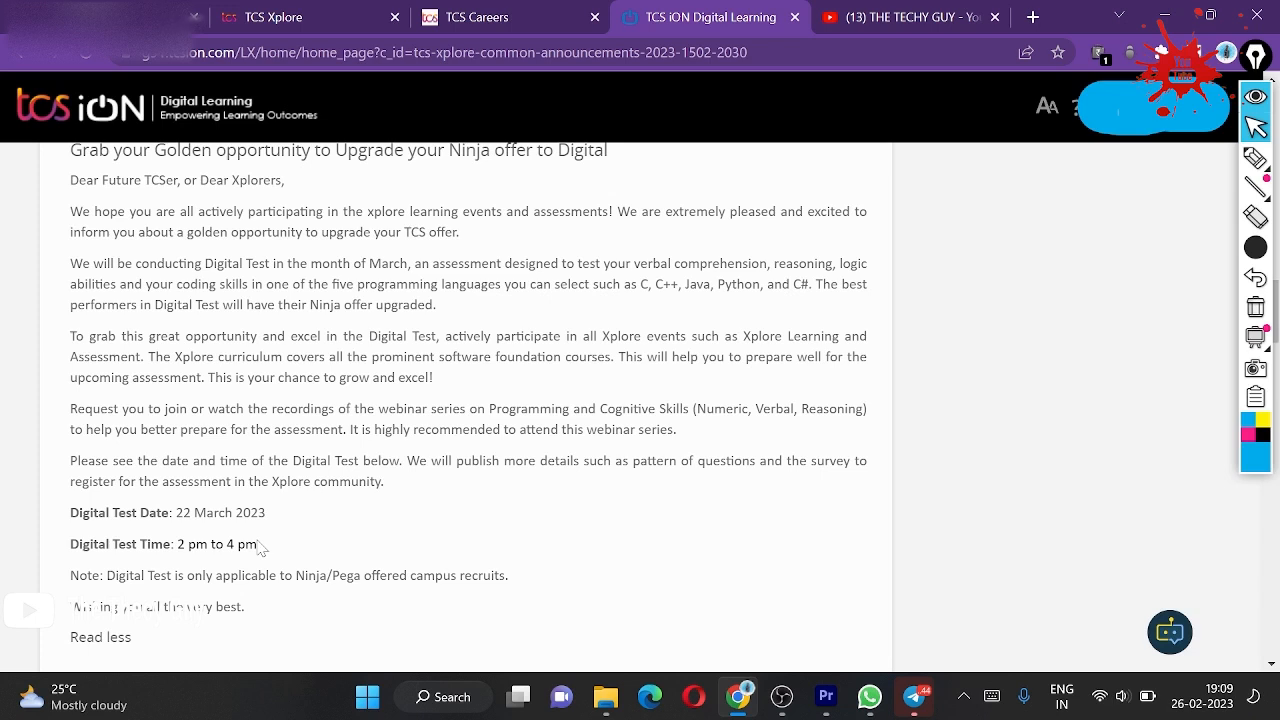
{"action": "mouse_move", "coordinate": [38, 300]}
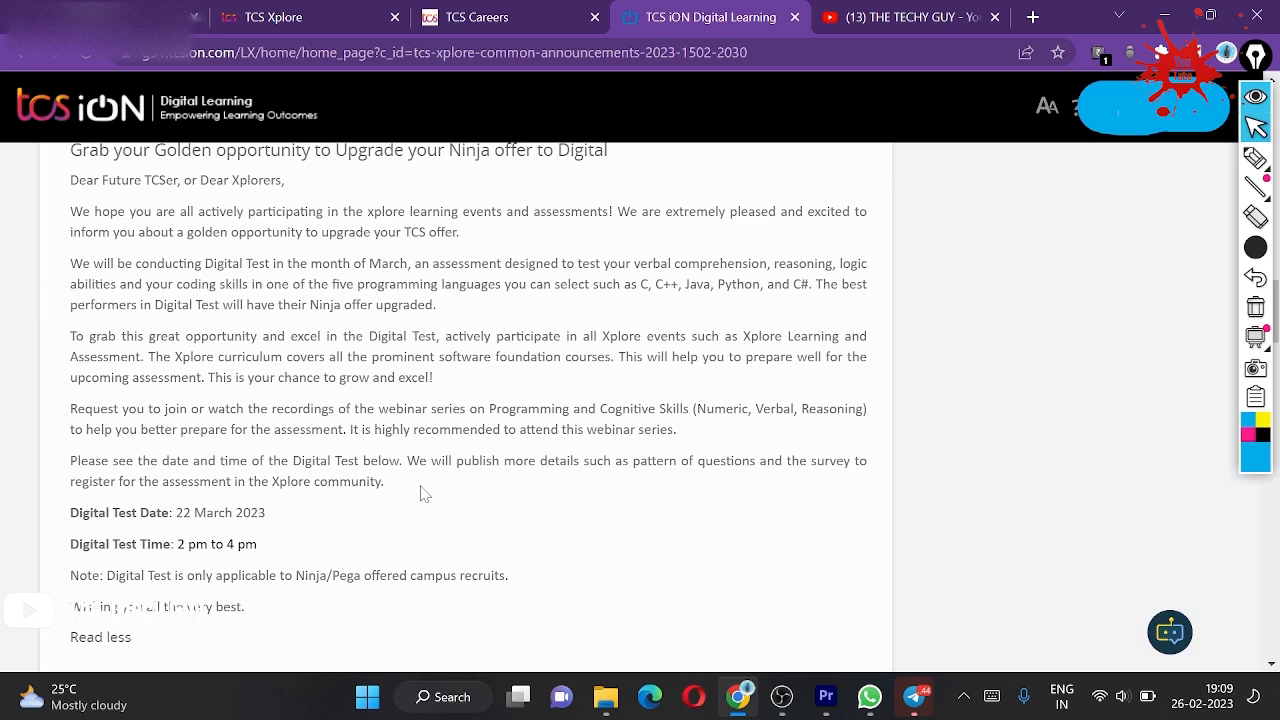
{"action": "mouse_move", "coordinate": [332, 548]}
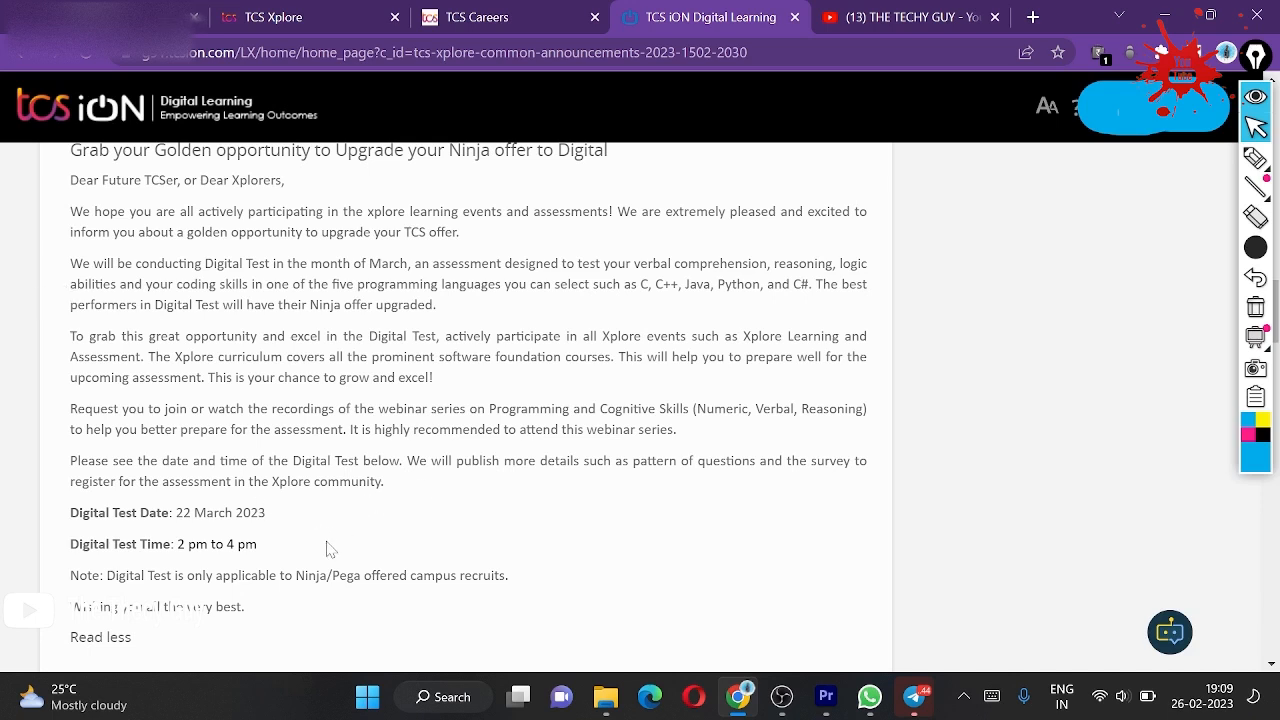
{"action": "mouse_move", "coordinate": [324, 536]}
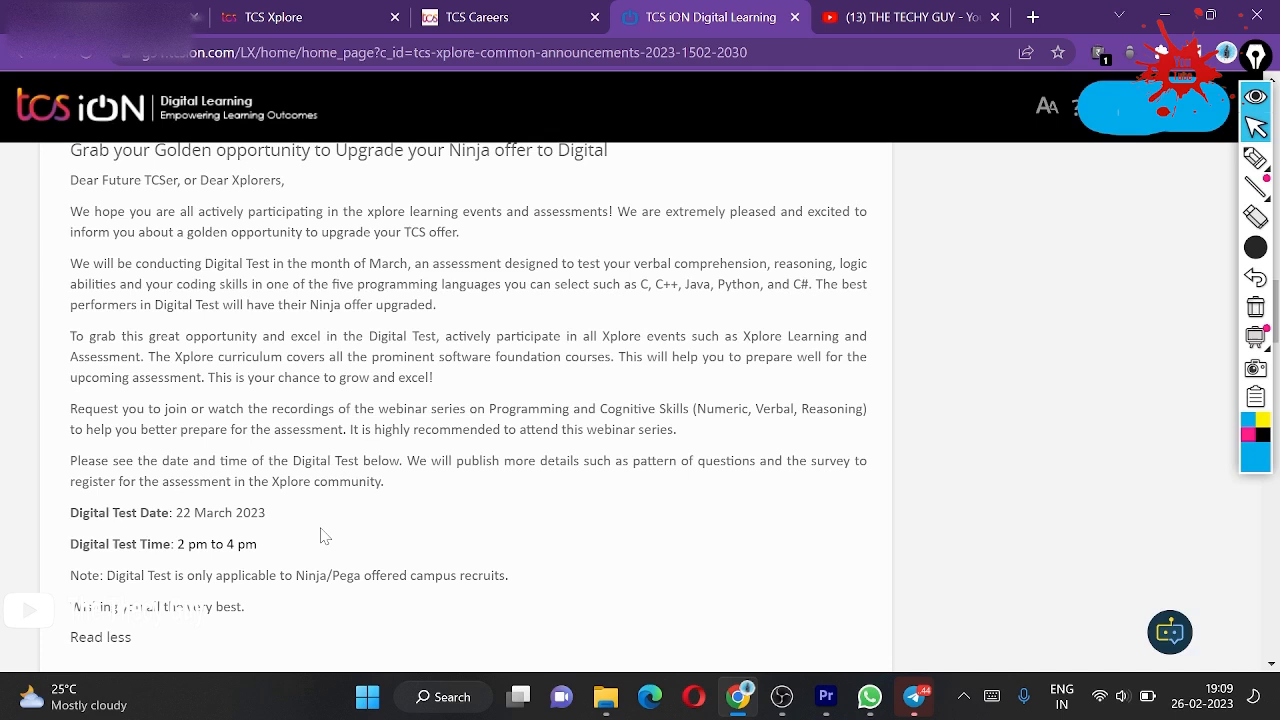
{"action": "mouse_move", "coordinate": [32, 520]}
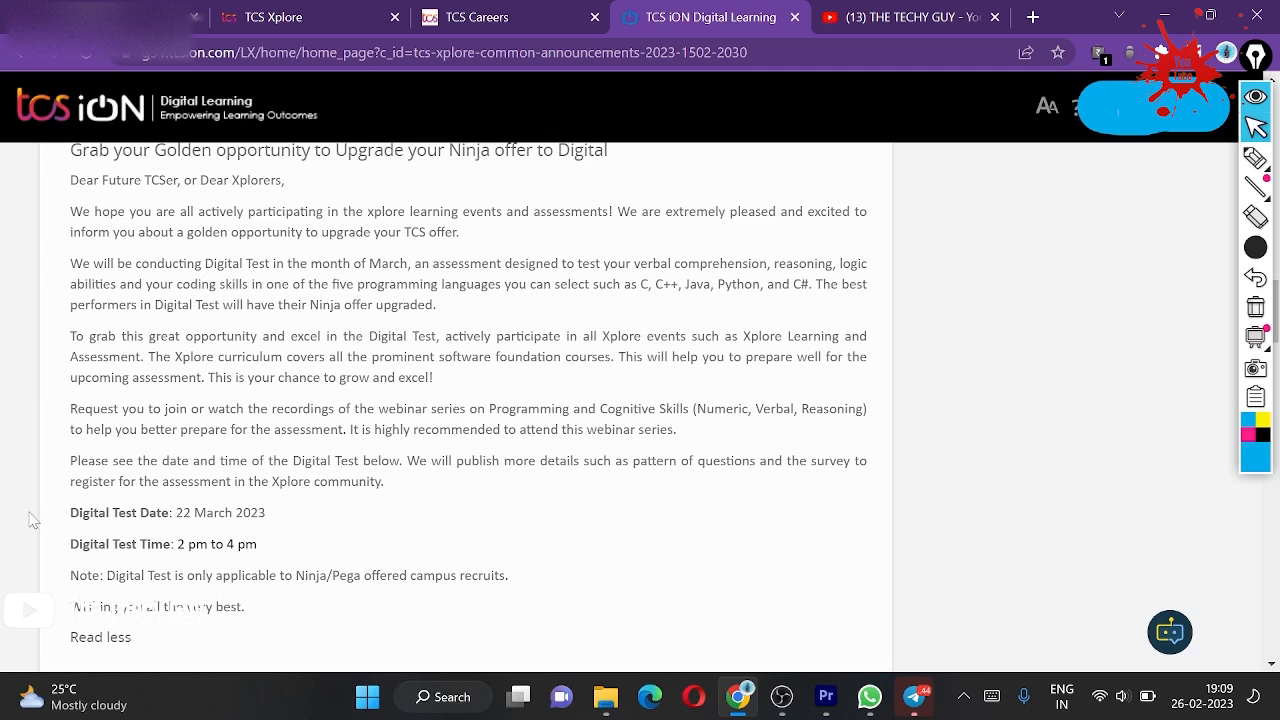
{"action": "mouse_move", "coordinate": [332, 596]}
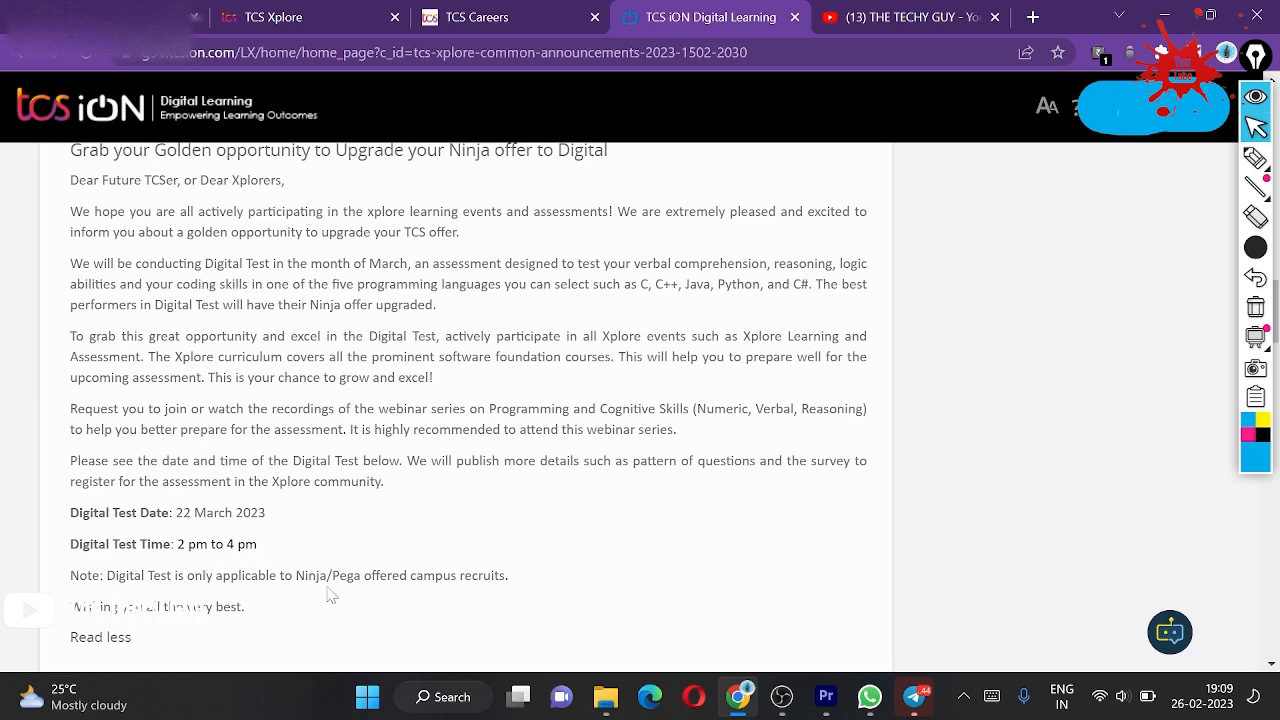
{"action": "mouse_move", "coordinate": [494, 592]}
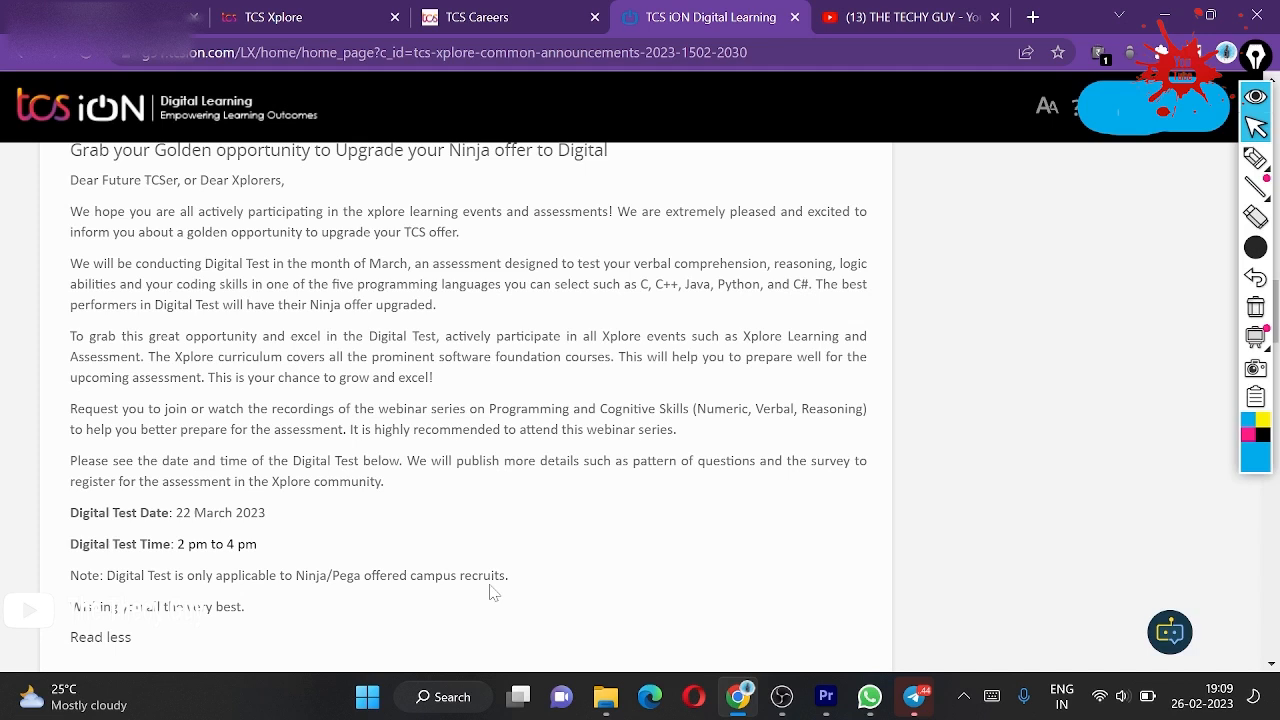
{"action": "mouse_move", "coordinate": [556, 584]}
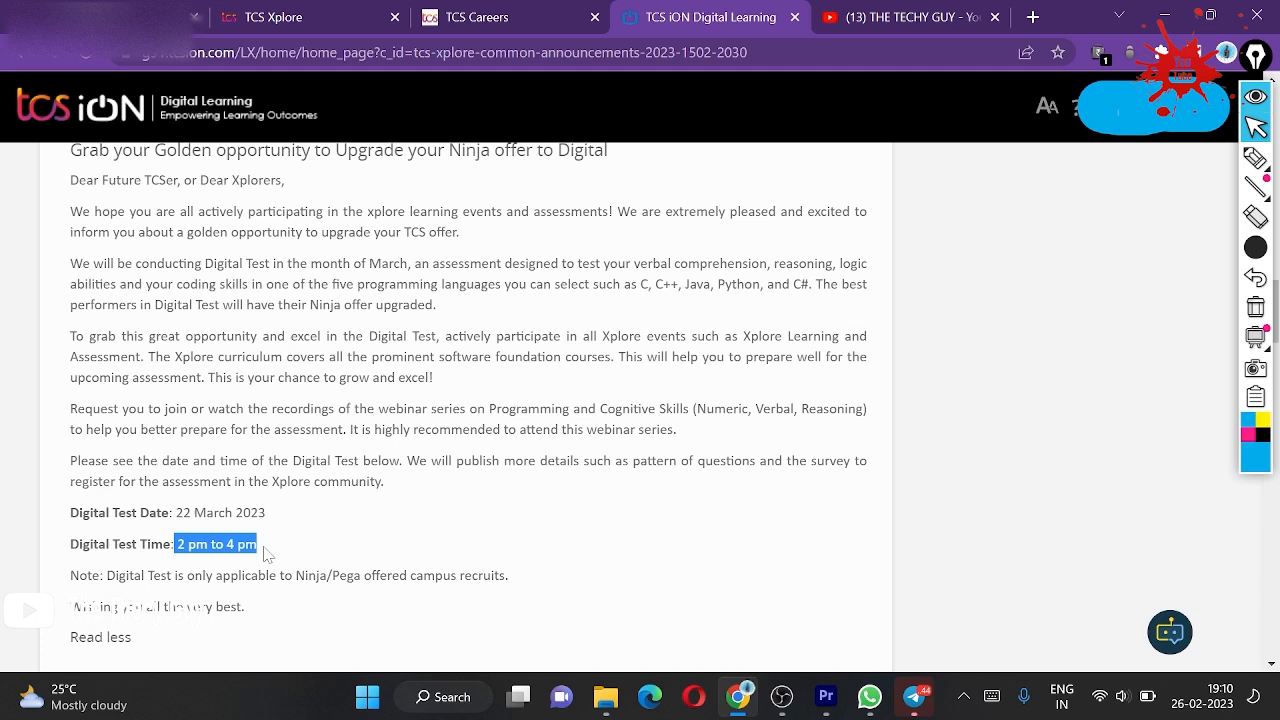
{"action": "left_click", "coordinate": [264, 552]}
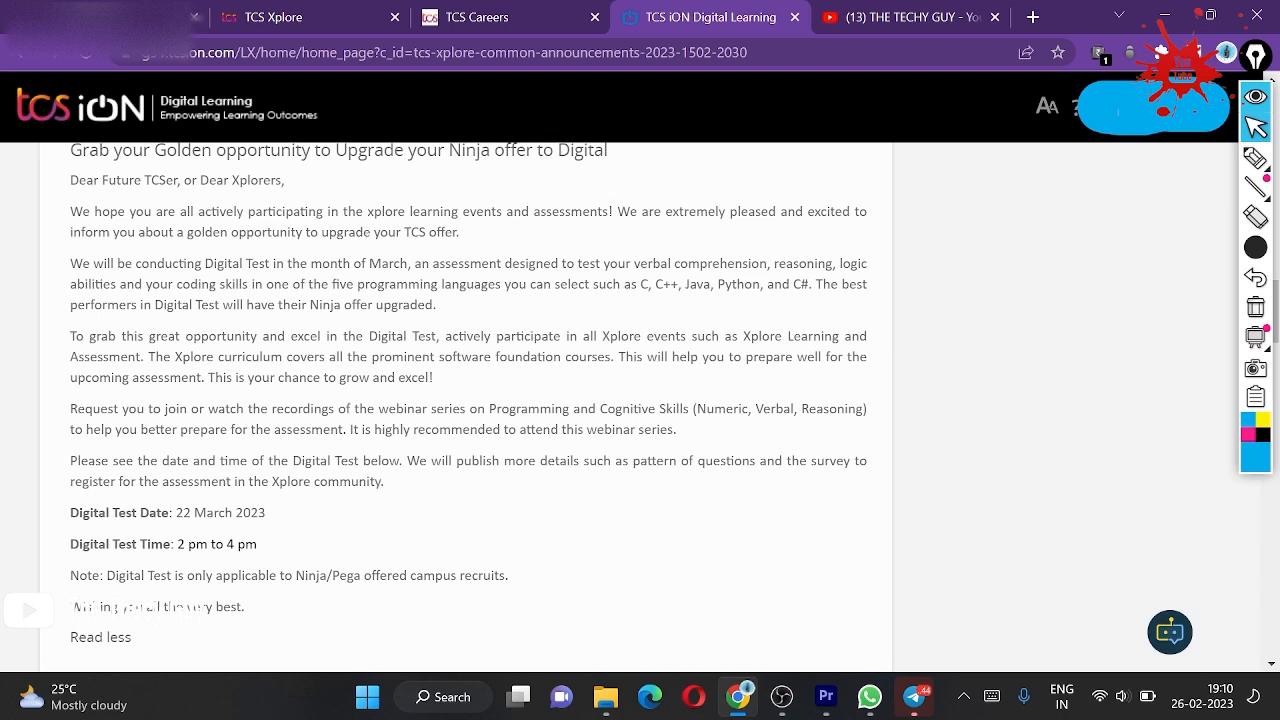
{"action": "mouse_move", "coordinate": [624, 380]}
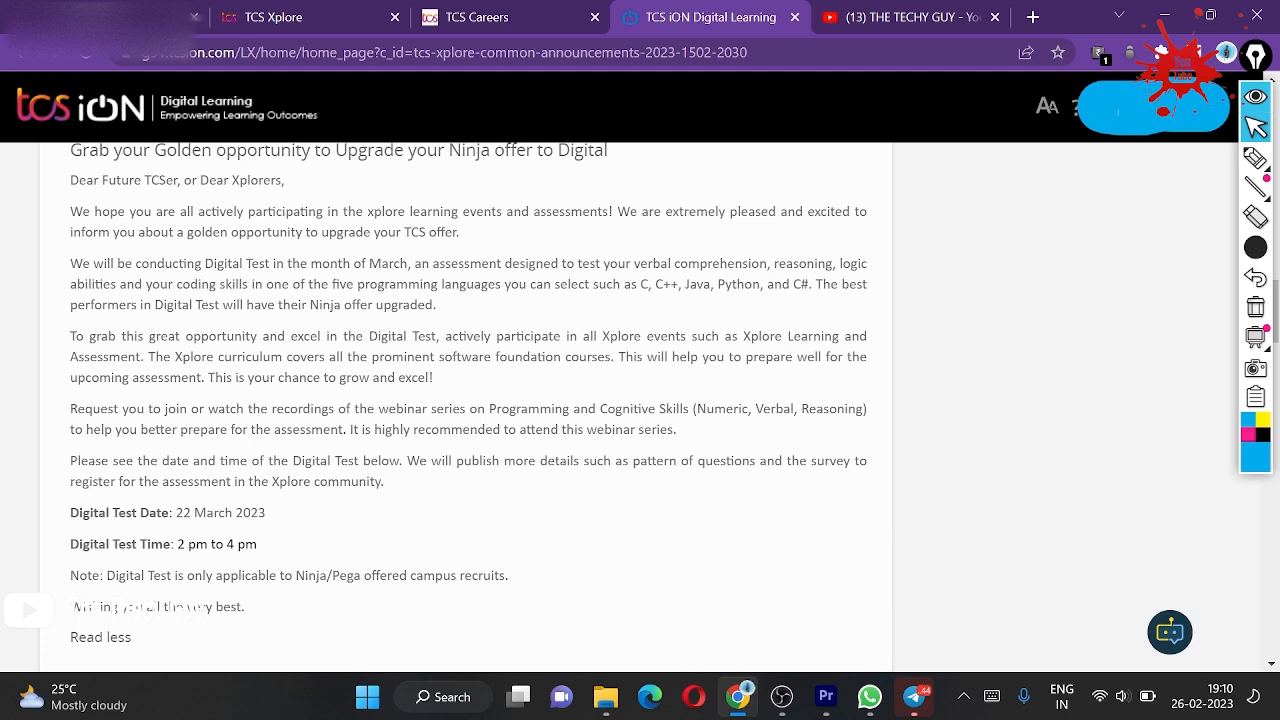
{"action": "left_click", "coordinate": [908, 16]}
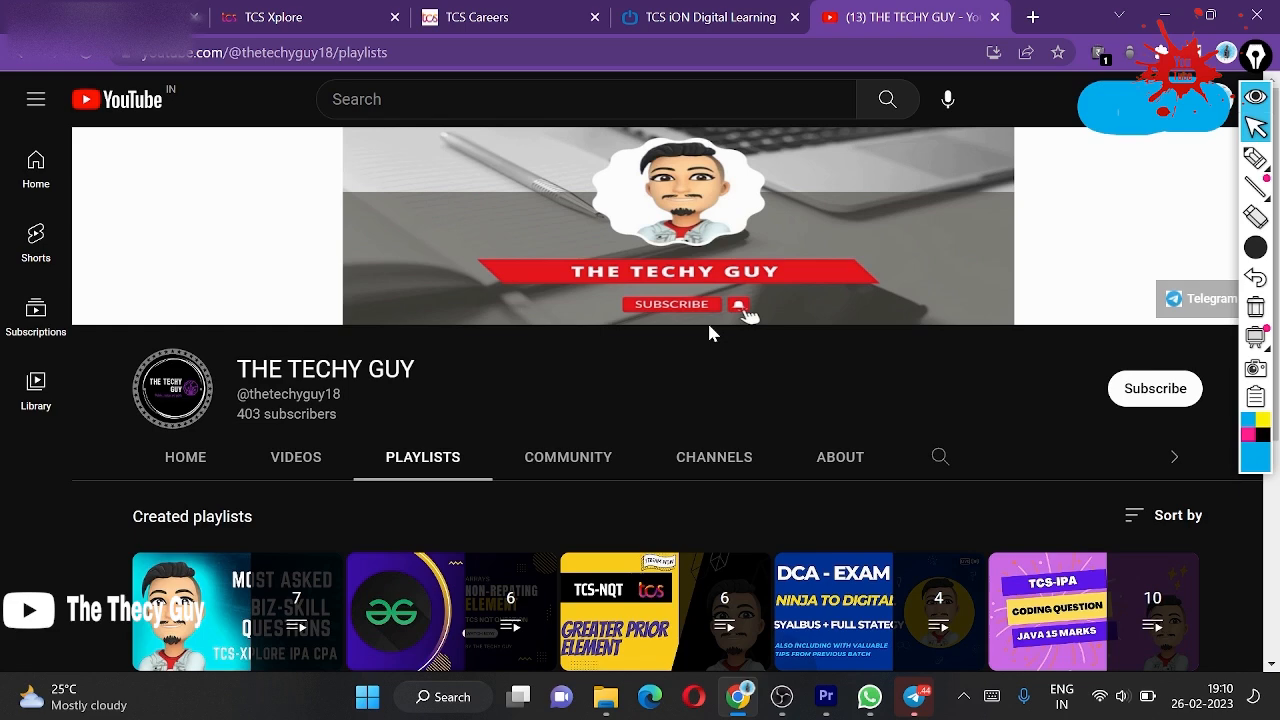
Scroll the Playlists page to reveal TCS-Xplore CPA IPA Python and Coding Questions playlists
{"action": "scroll", "scroll_direction": "down", "scroll_amount": 3}
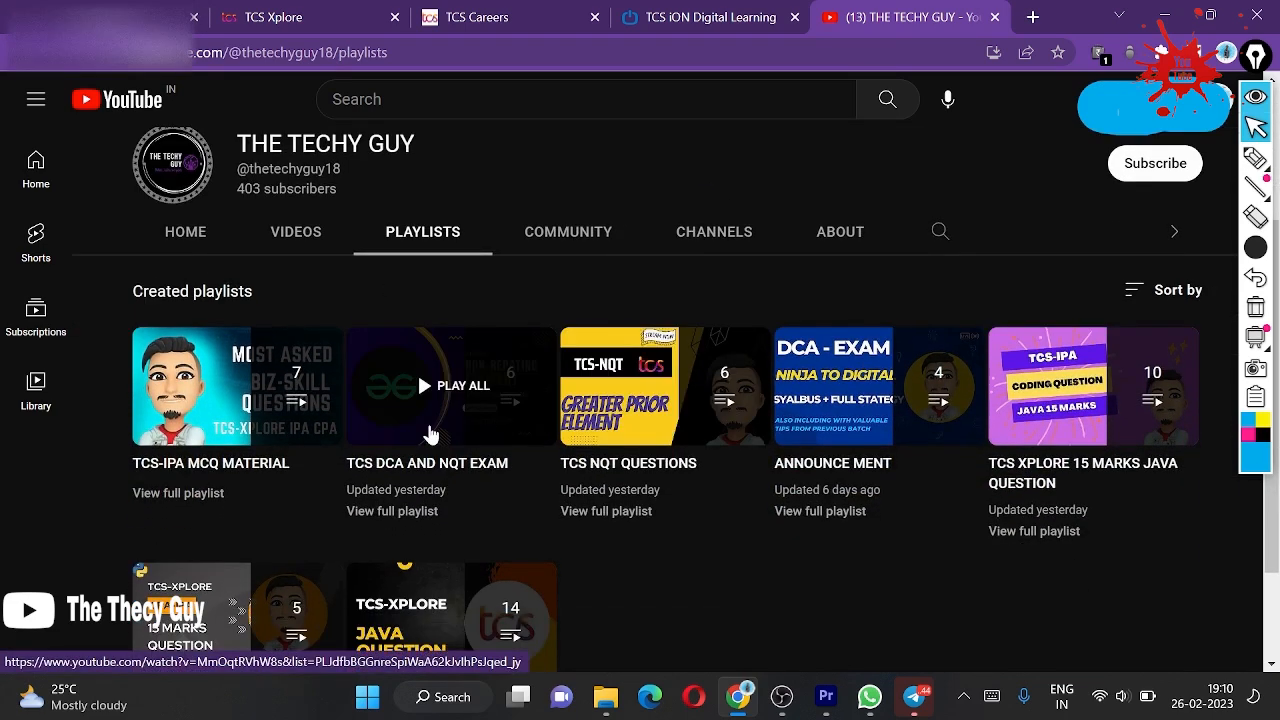
{"action": "mouse_move", "coordinate": [608, 442]}
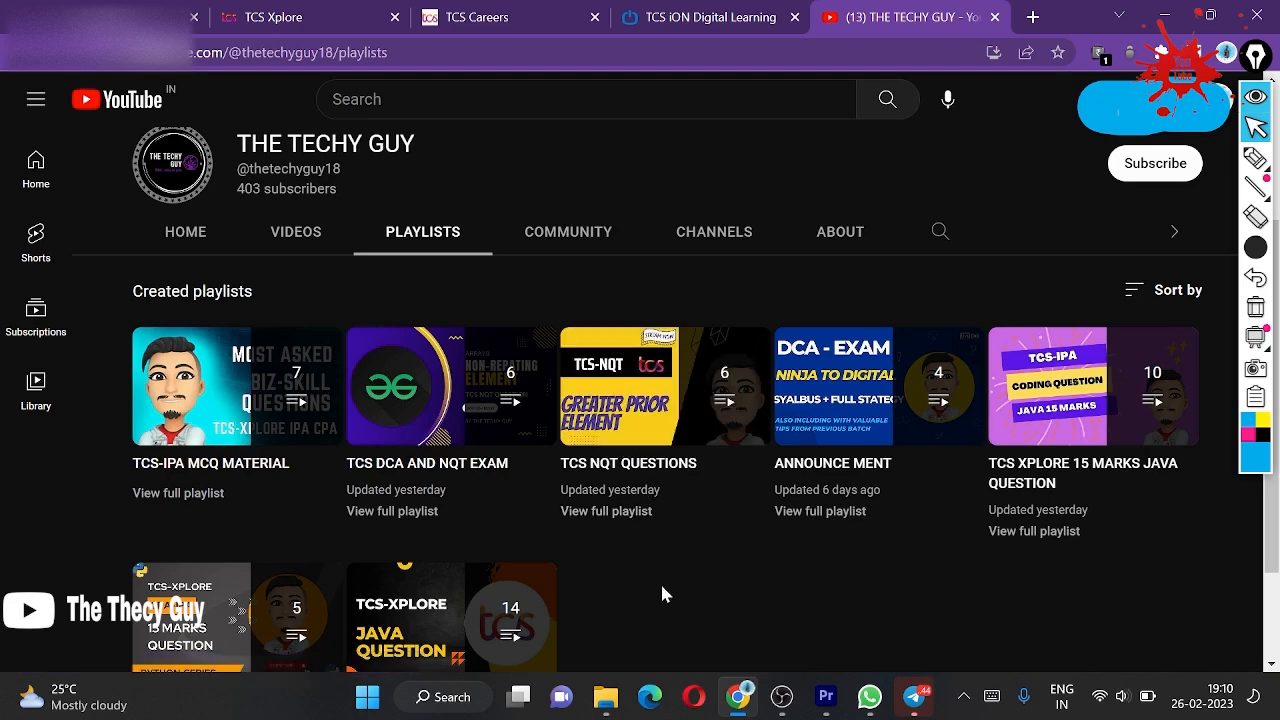
{"action": "scroll", "scroll_direction": "down", "scroll_amount": 3}
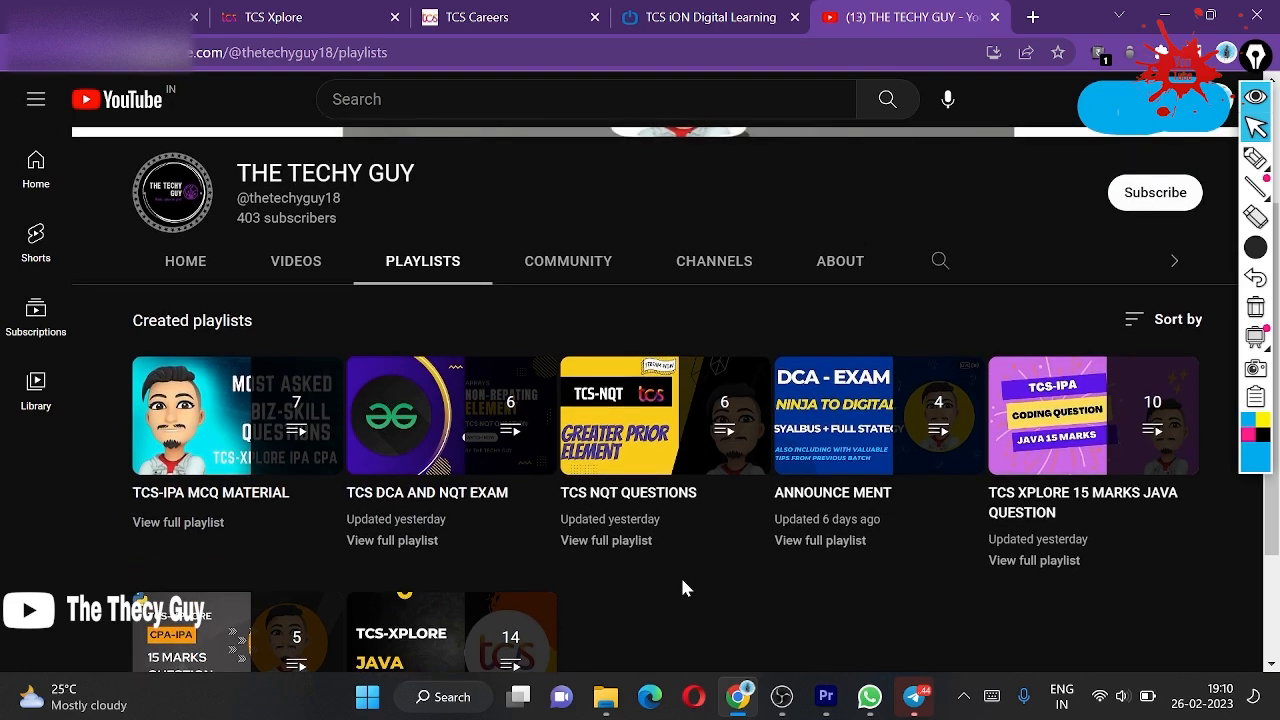
{"action": "mouse_move", "coordinate": [844, 460]}
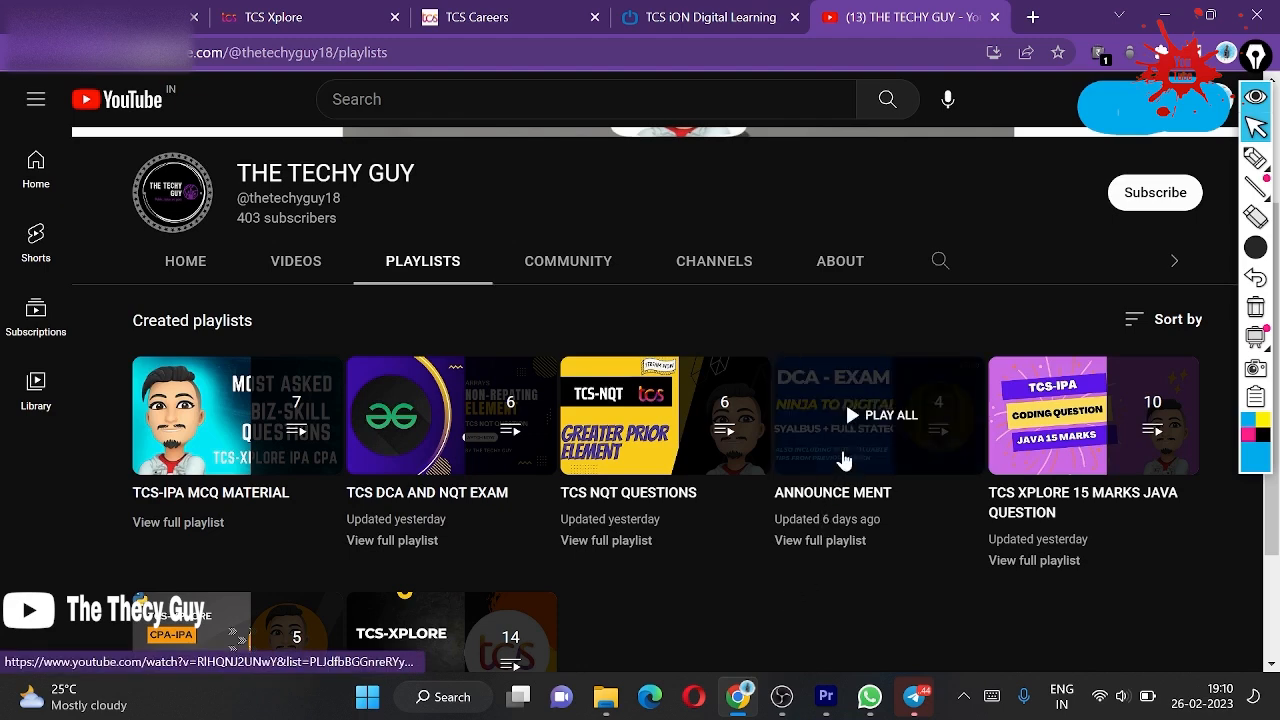
{"action": "mouse_move", "coordinate": [752, 614]}
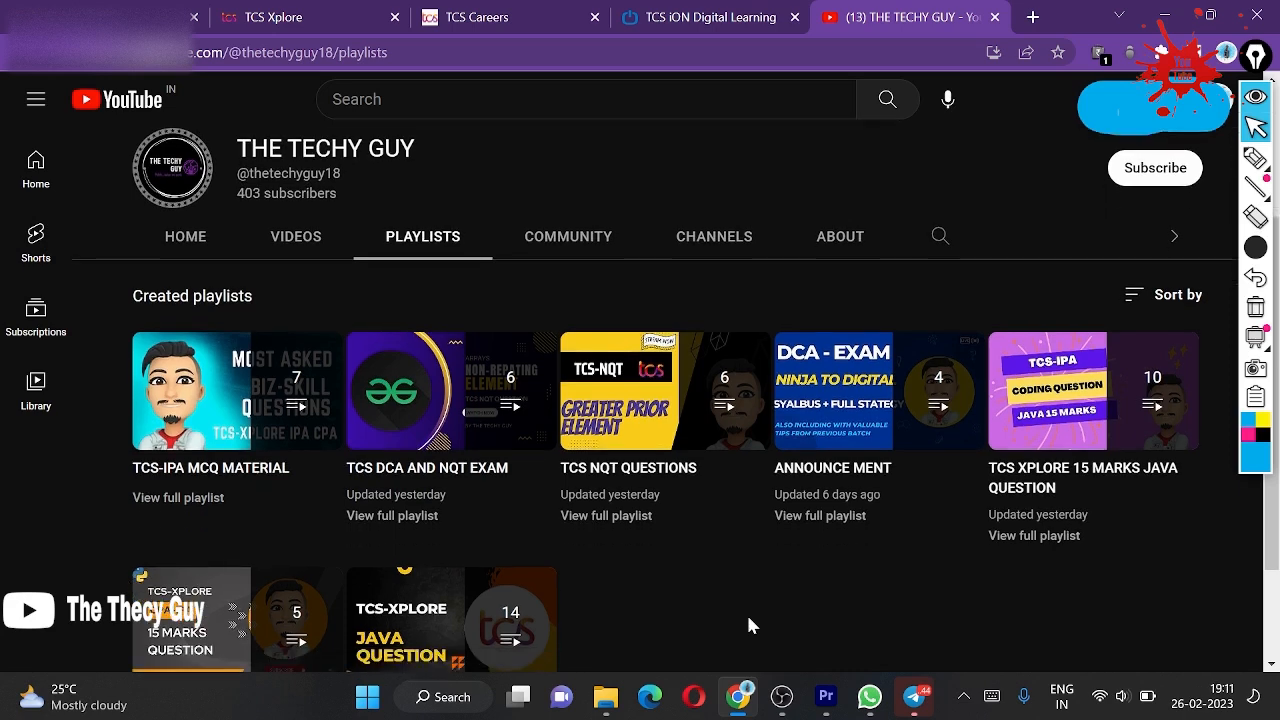
{"action": "scroll", "scroll_direction": "down", "scroll_amount": 3}
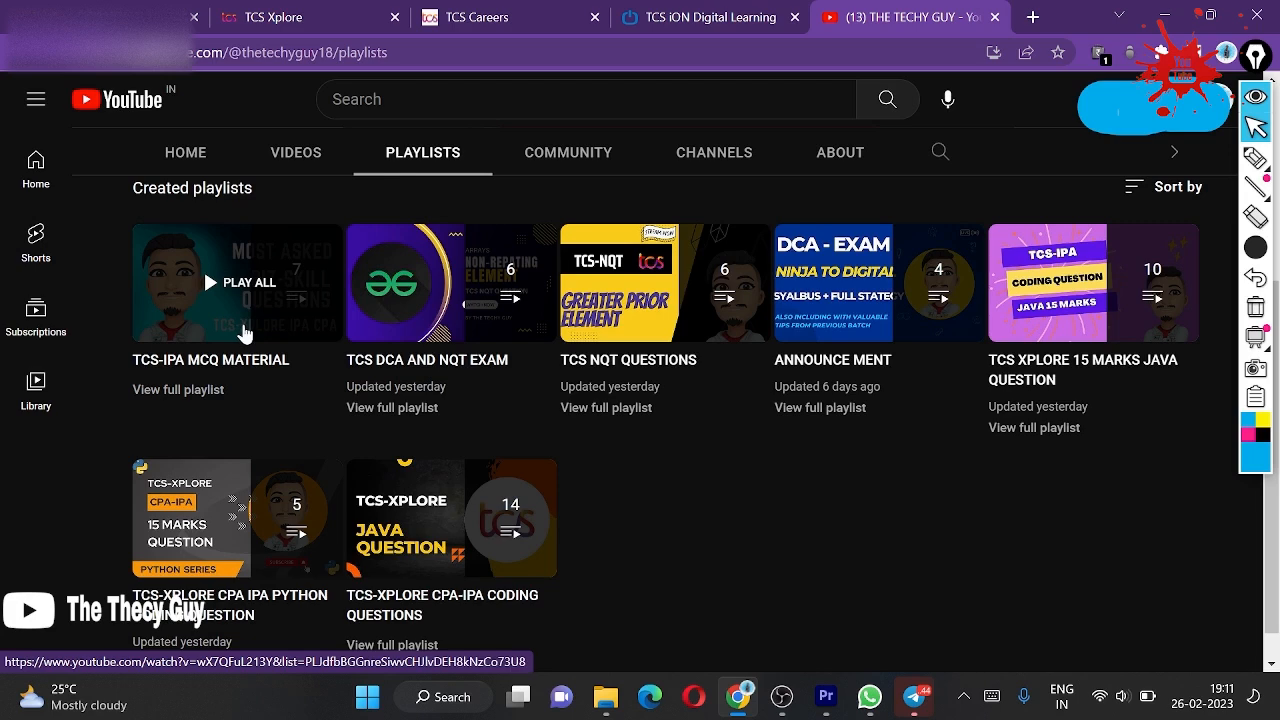
{"action": "mouse_move", "coordinate": [430, 620]}
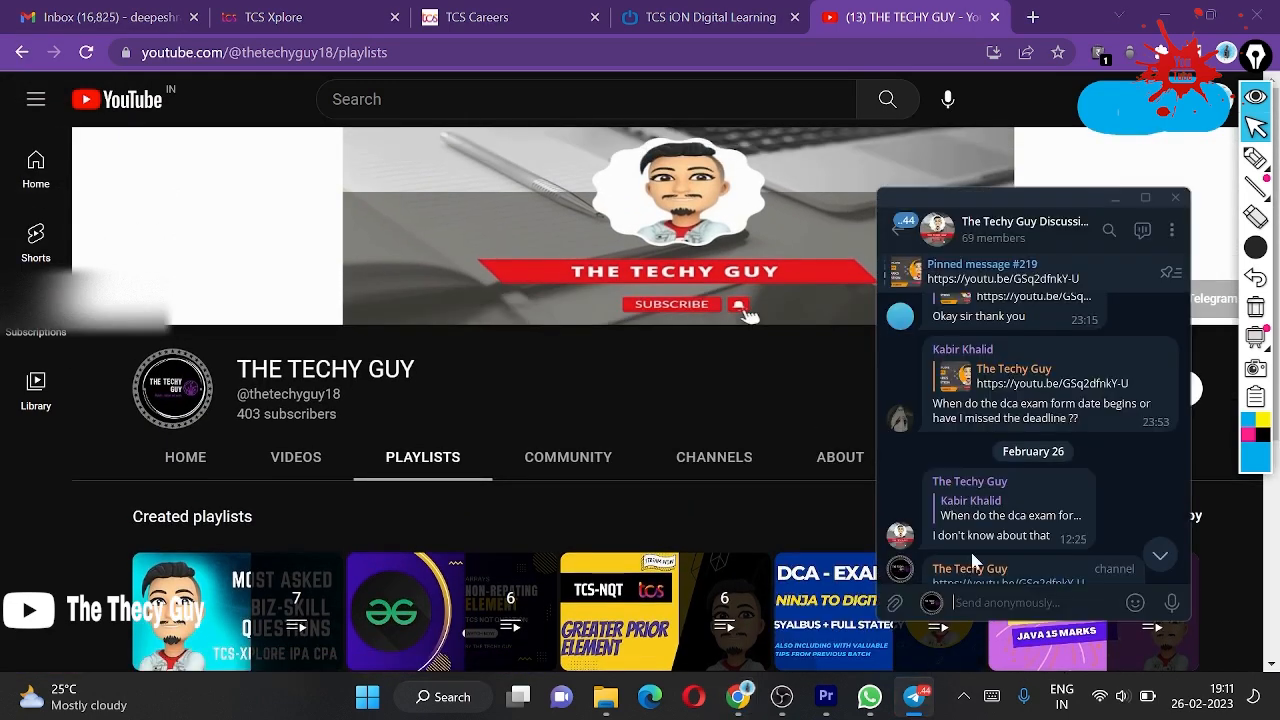
Browse the Techy Guy Discussion group back to February 25 messages, then close Telegram
{"action": "left_click", "coordinate": [1024, 228]}
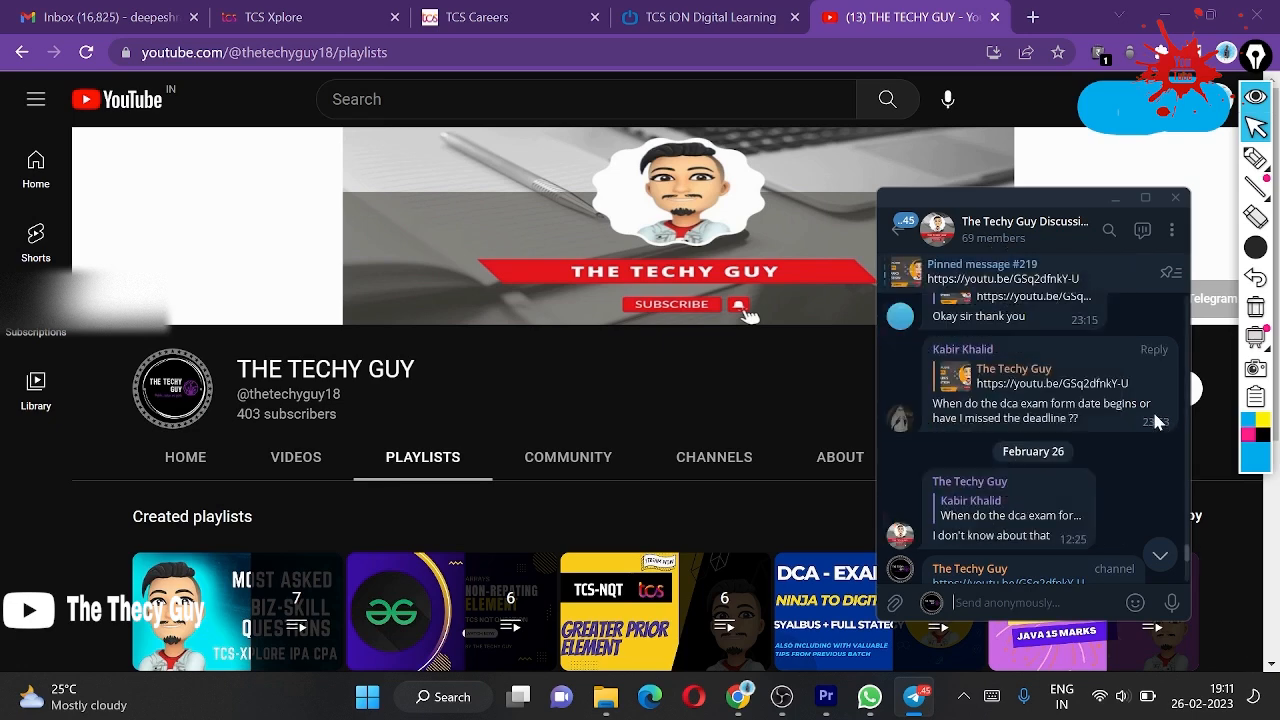
{"action": "mouse_move", "coordinate": [1024, 336]}
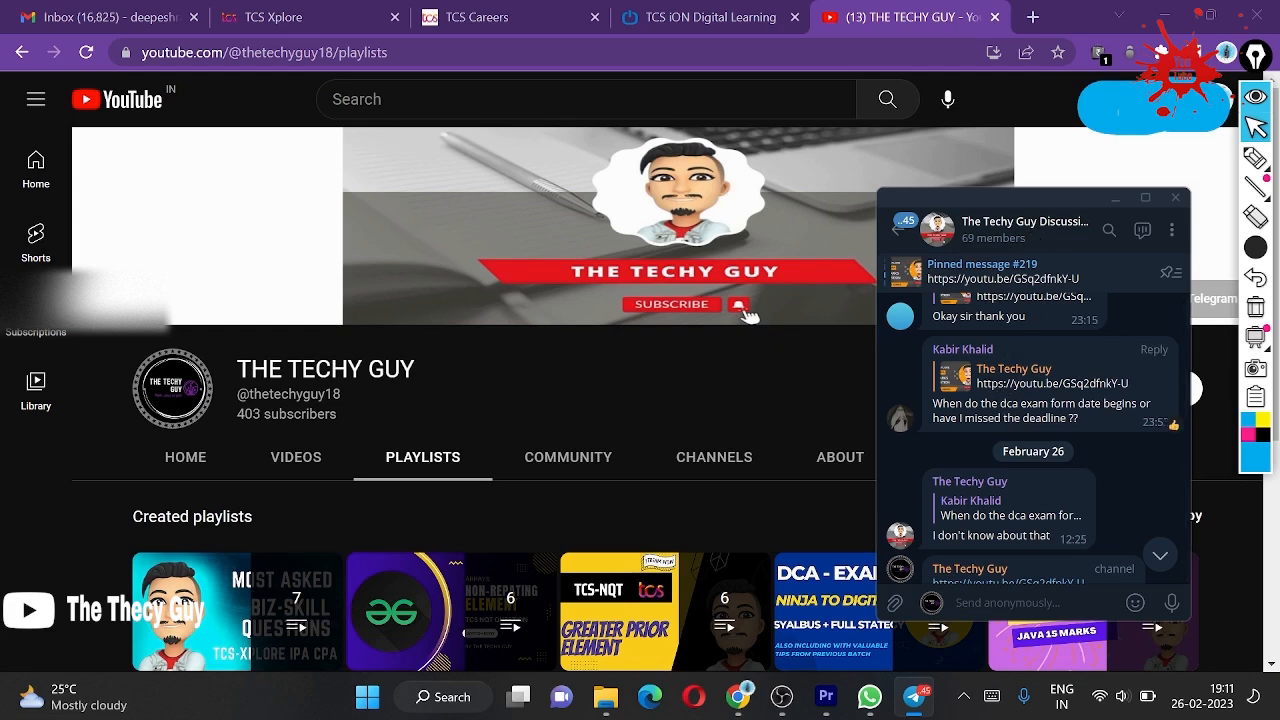
{"action": "scroll", "scroll_direction": "down", "scroll_amount": 3}
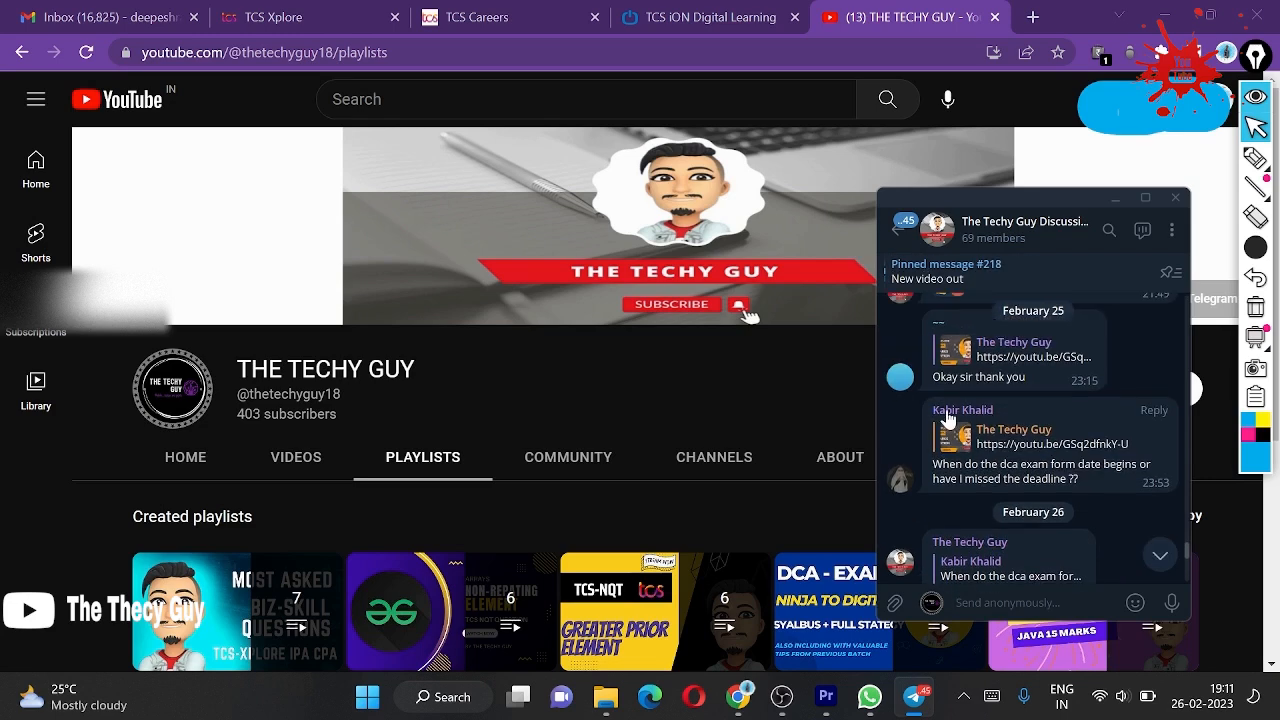
{"action": "mouse_move", "coordinate": [1088, 222]}
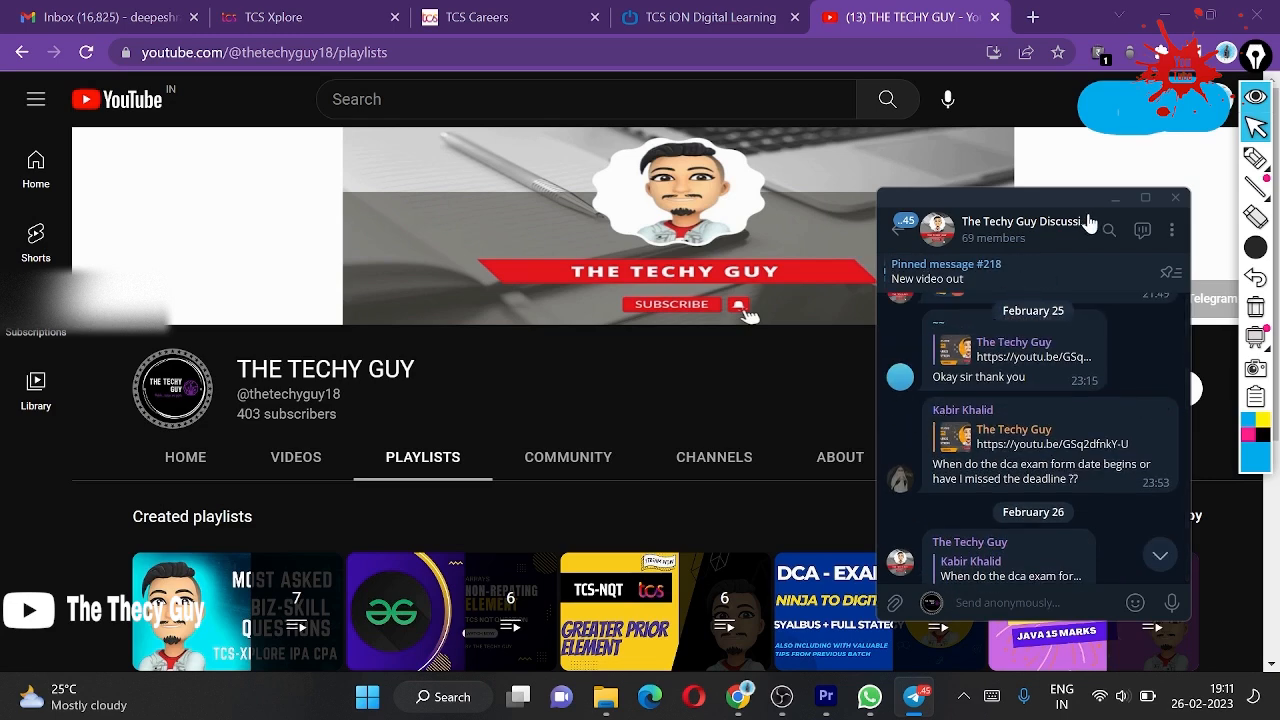
{"action": "left_click", "coordinate": [1108, 230]}
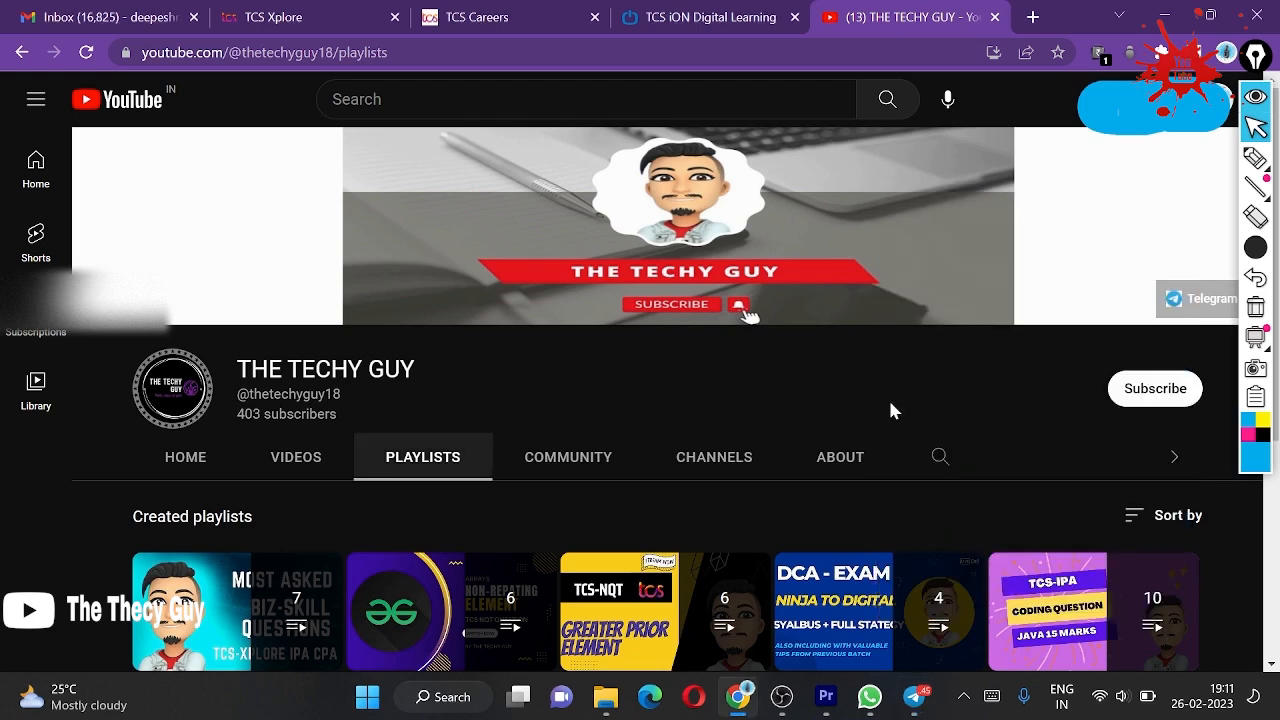
{"action": "left_click", "coordinate": [704, 16]}
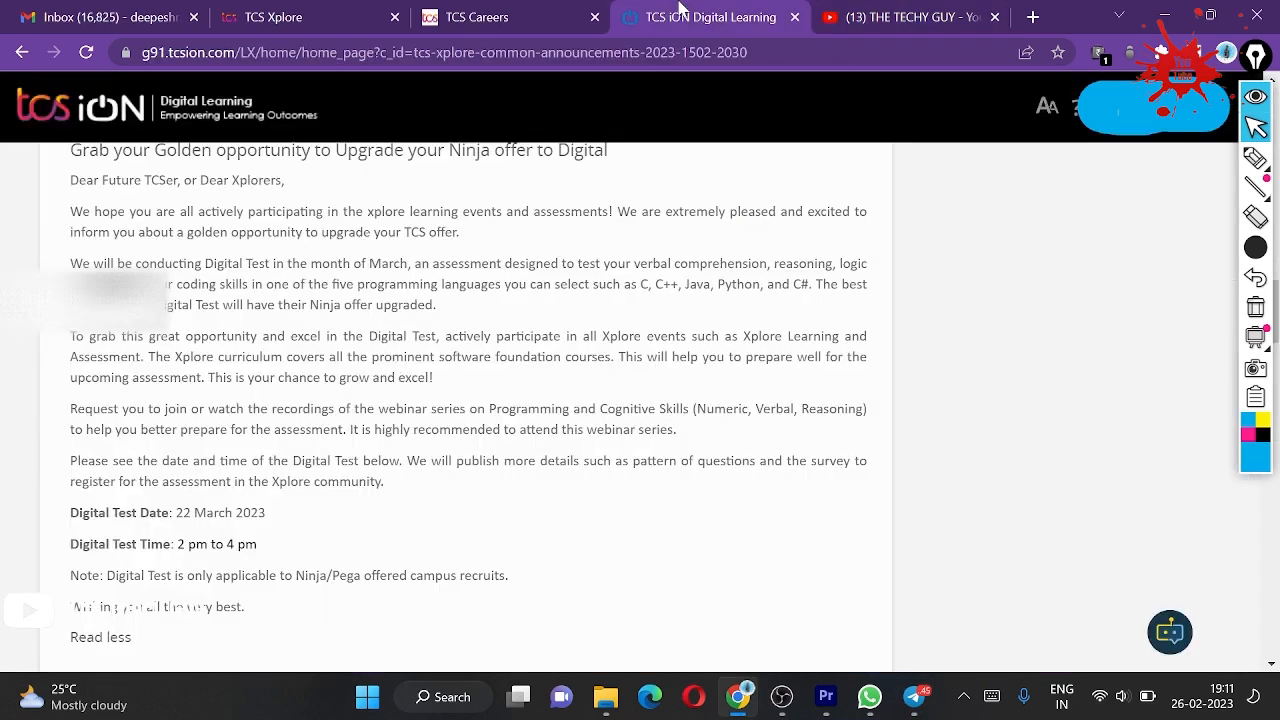
{"action": "left_click_drag", "start_coordinate": [172, 512], "coordinate": [262, 512]}
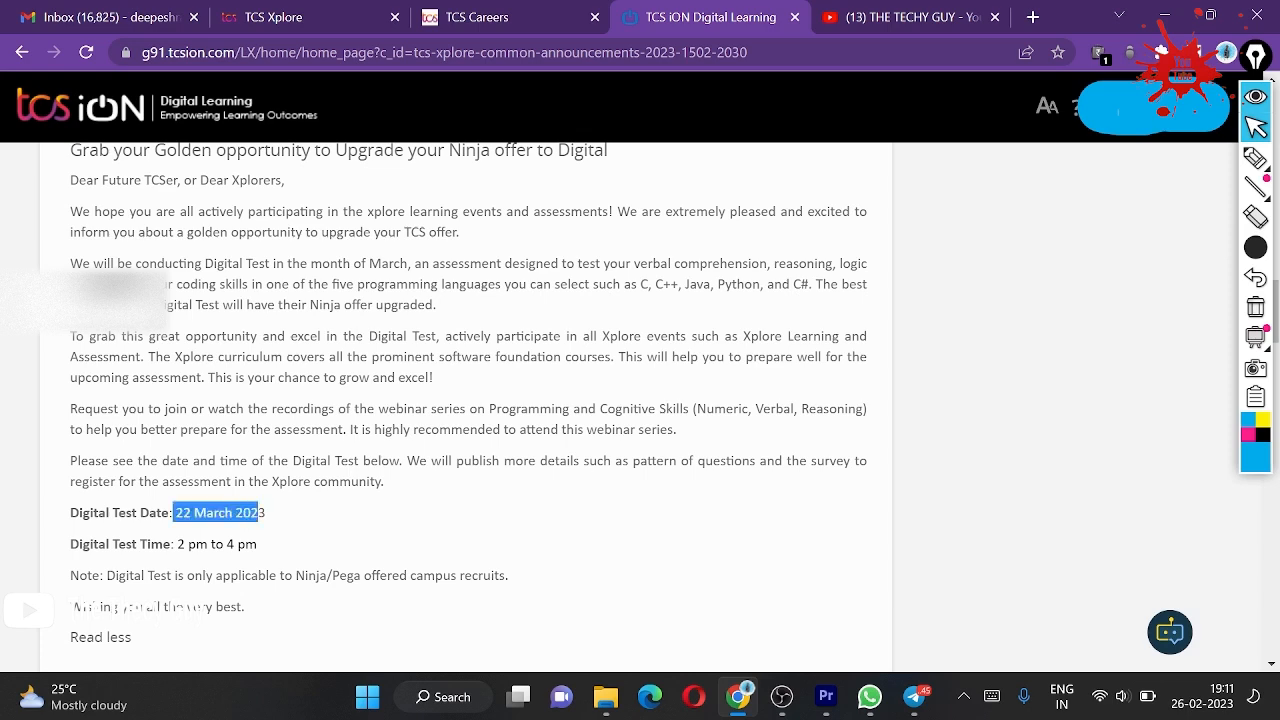
{"action": "left_click", "coordinate": [288, 516]}
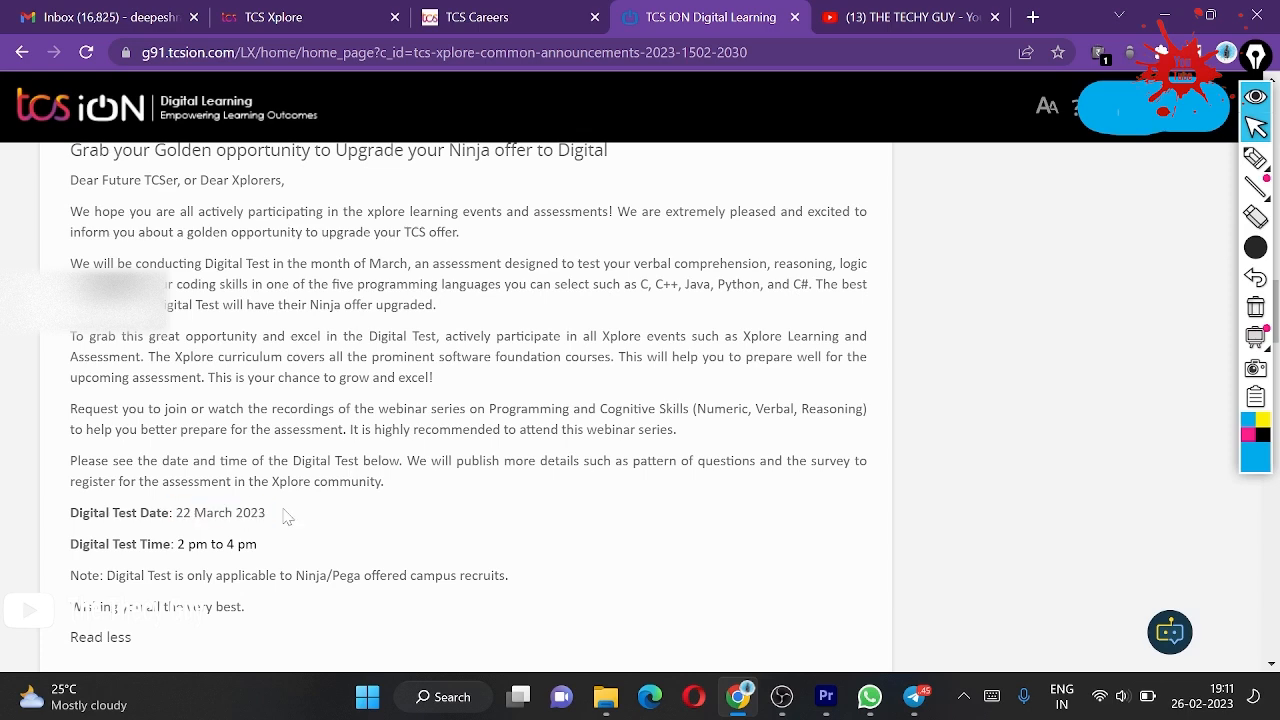
{"action": "left_click", "coordinate": [908, 16]}
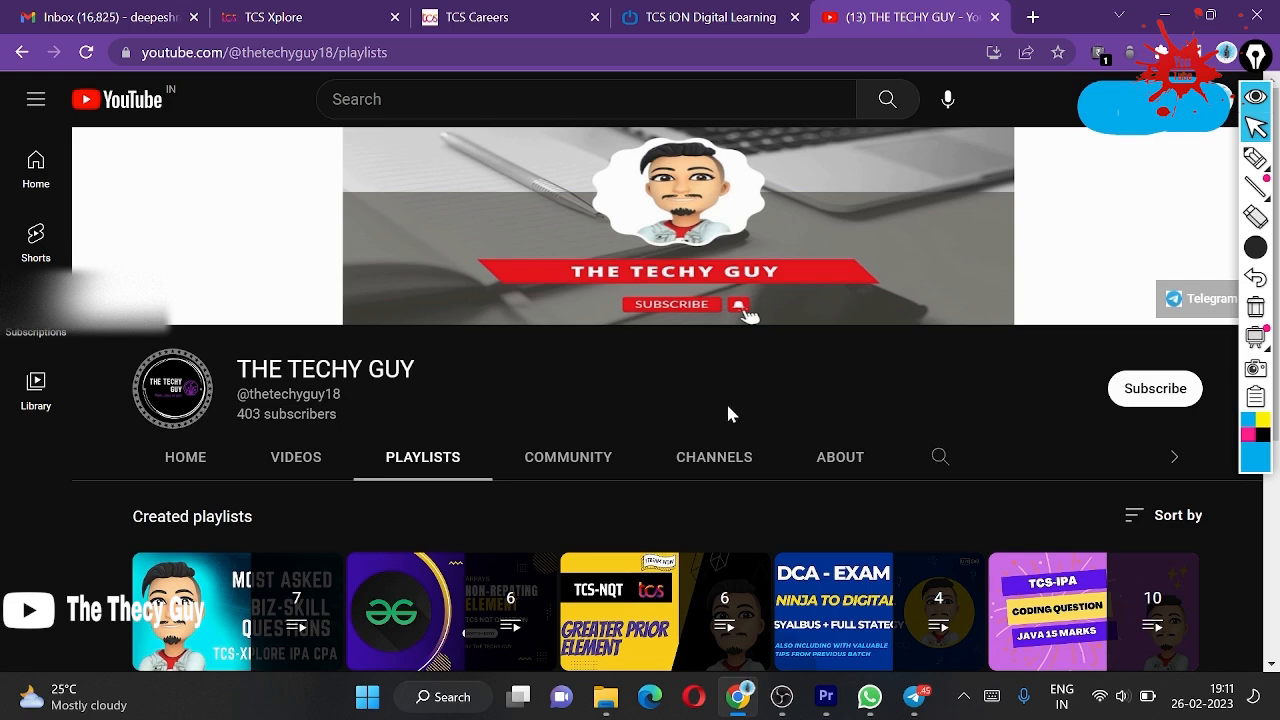
{"action": "mouse_move", "coordinate": [718, 416]}
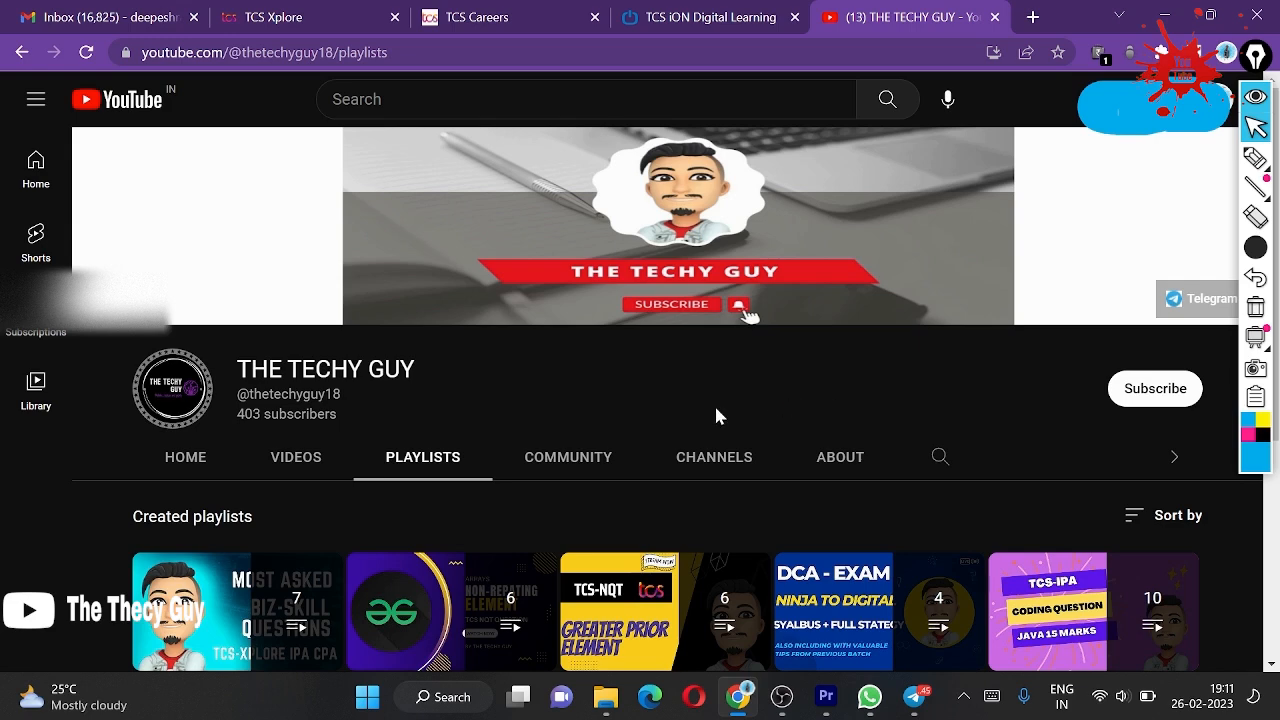